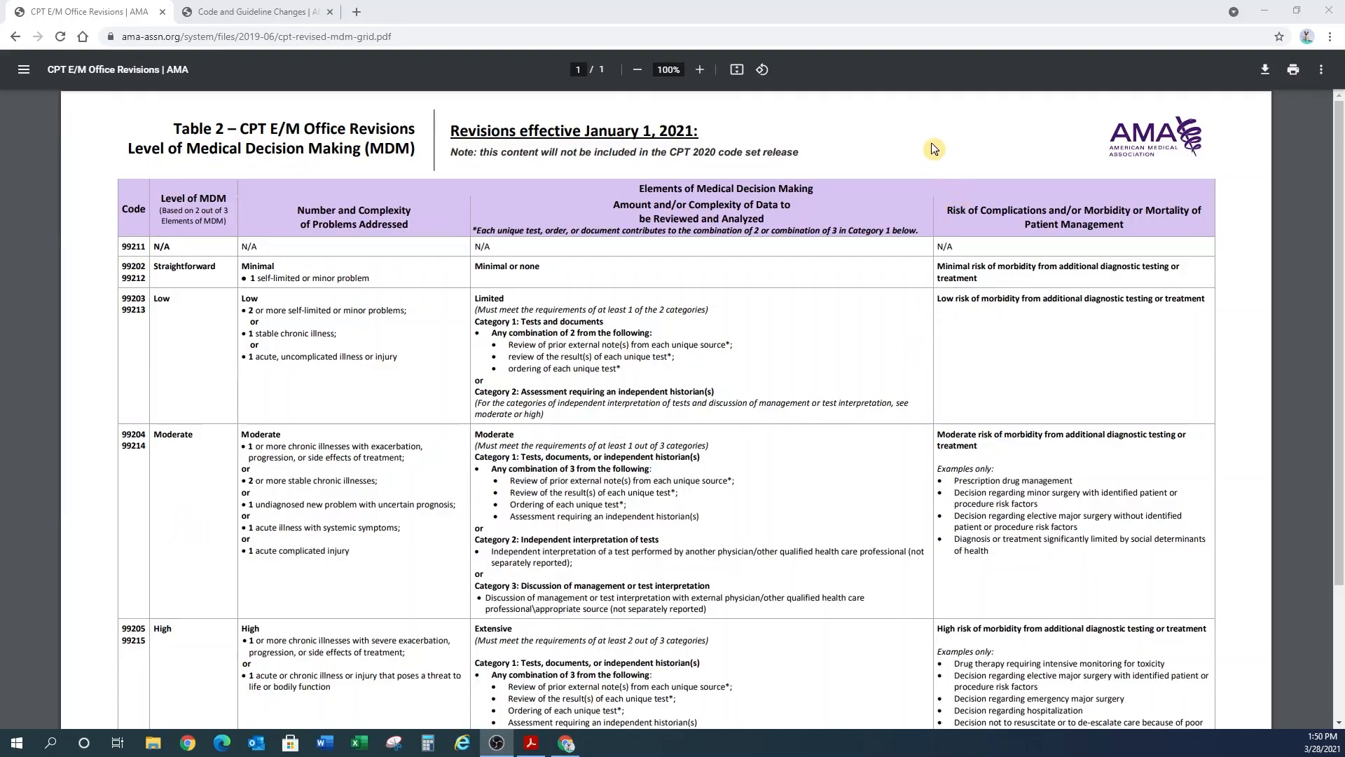
mouse_move(850, 116)
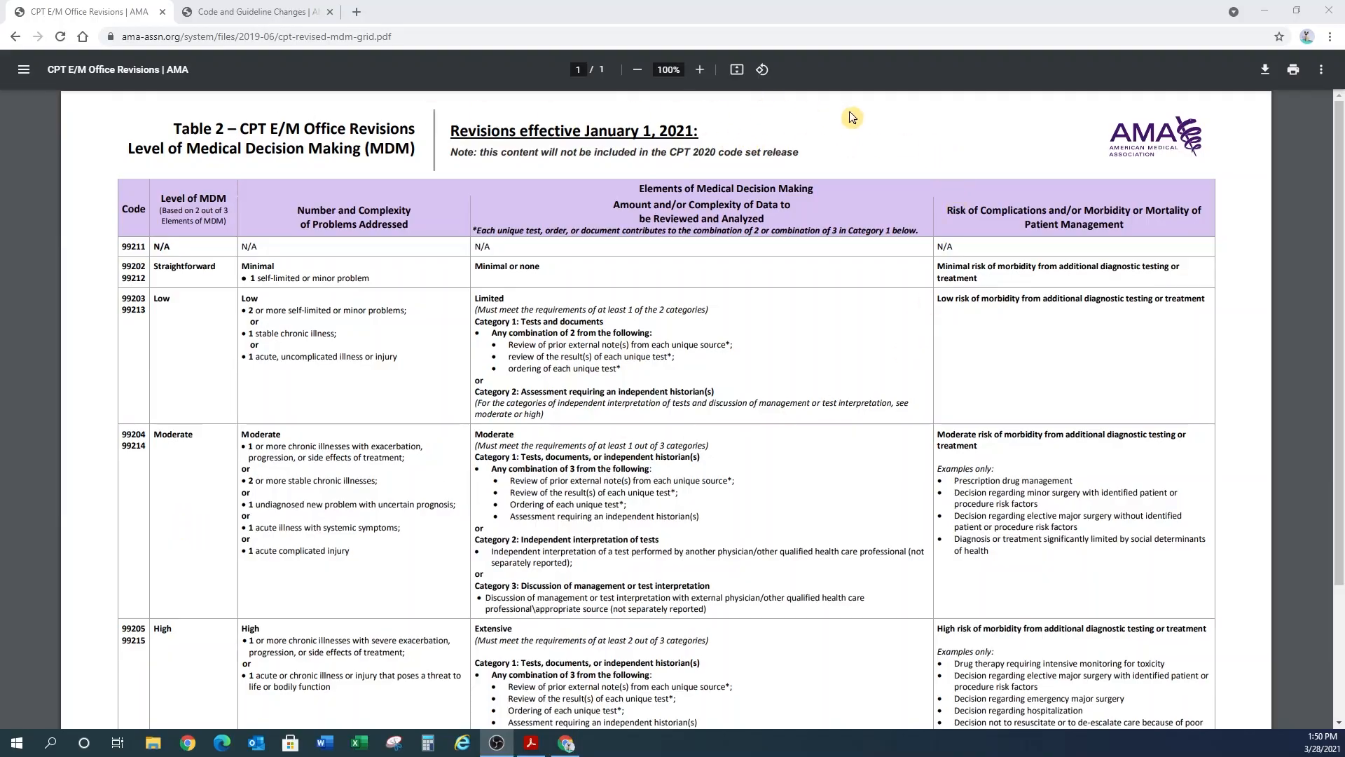
mouse_move(917, 162)
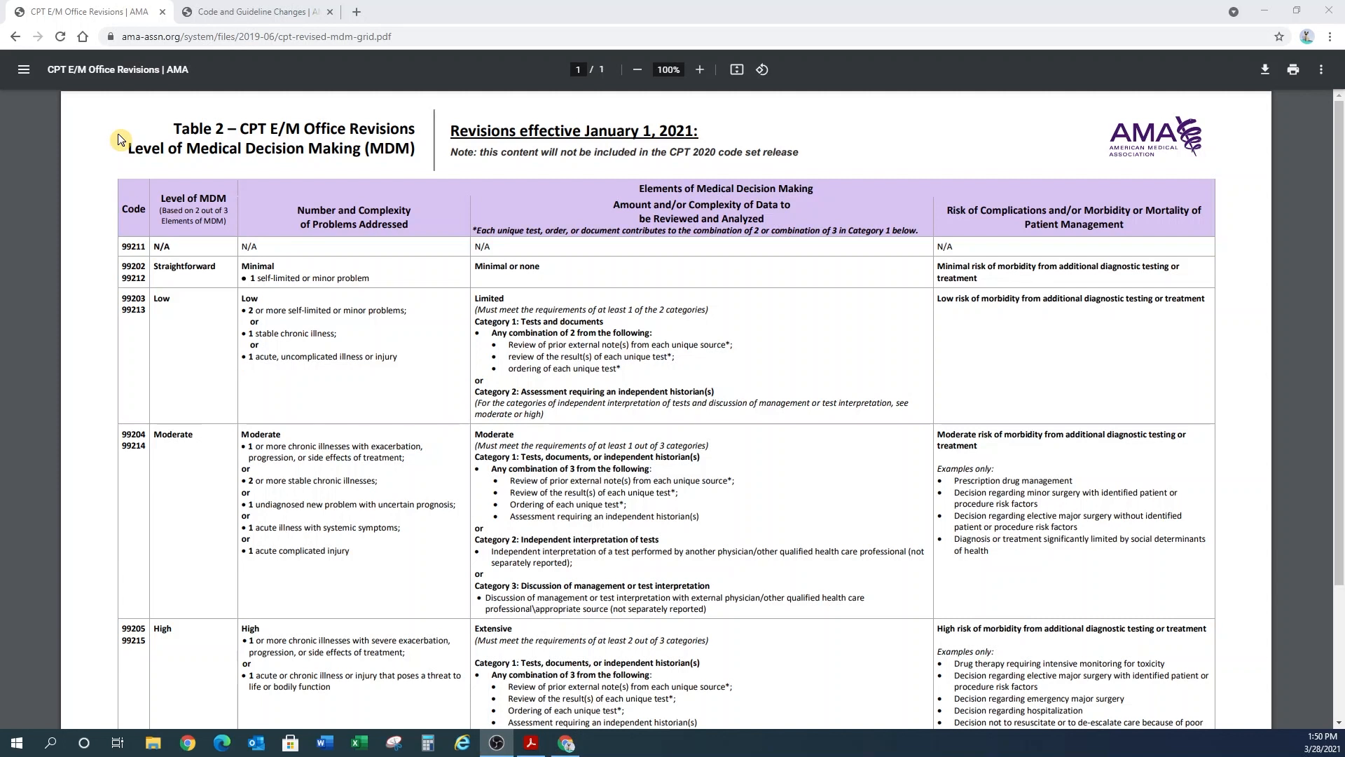
mouse_move(117, 160)
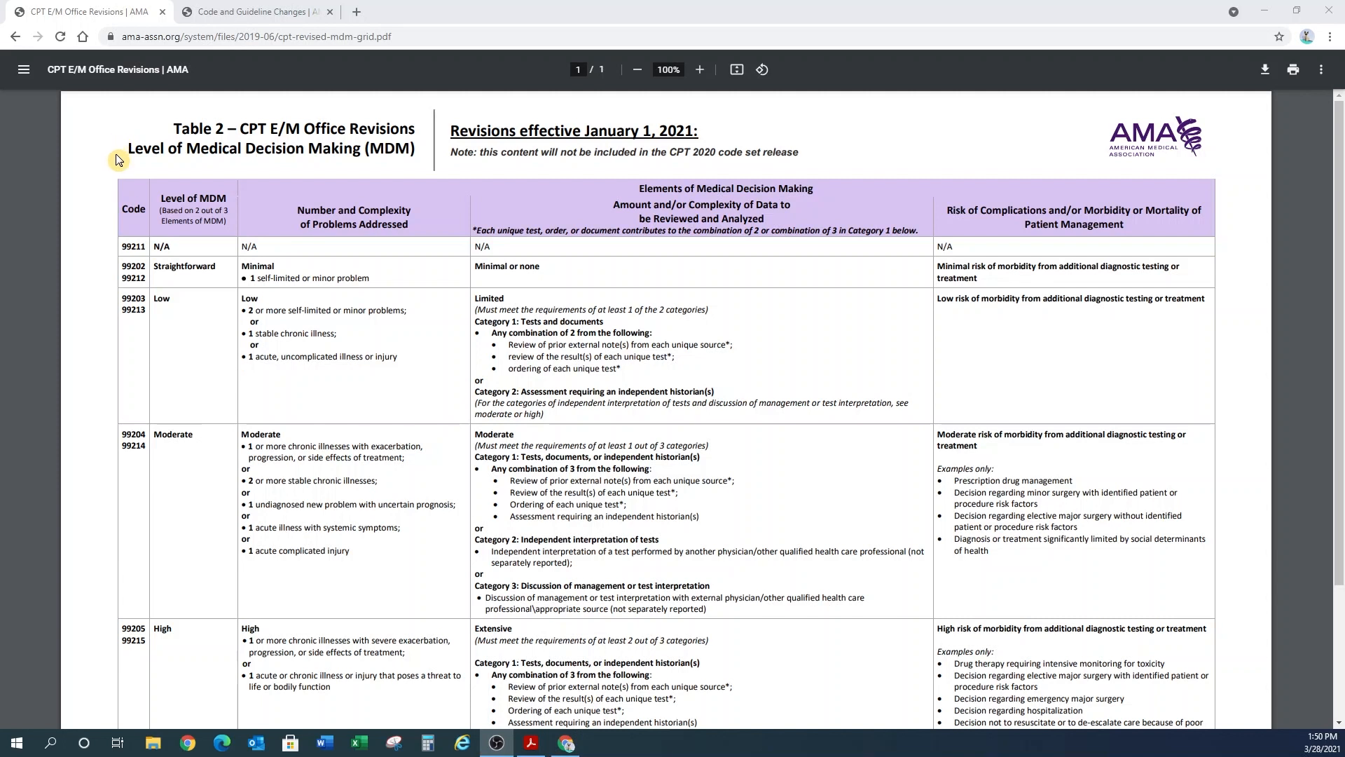
mouse_move(134, 200)
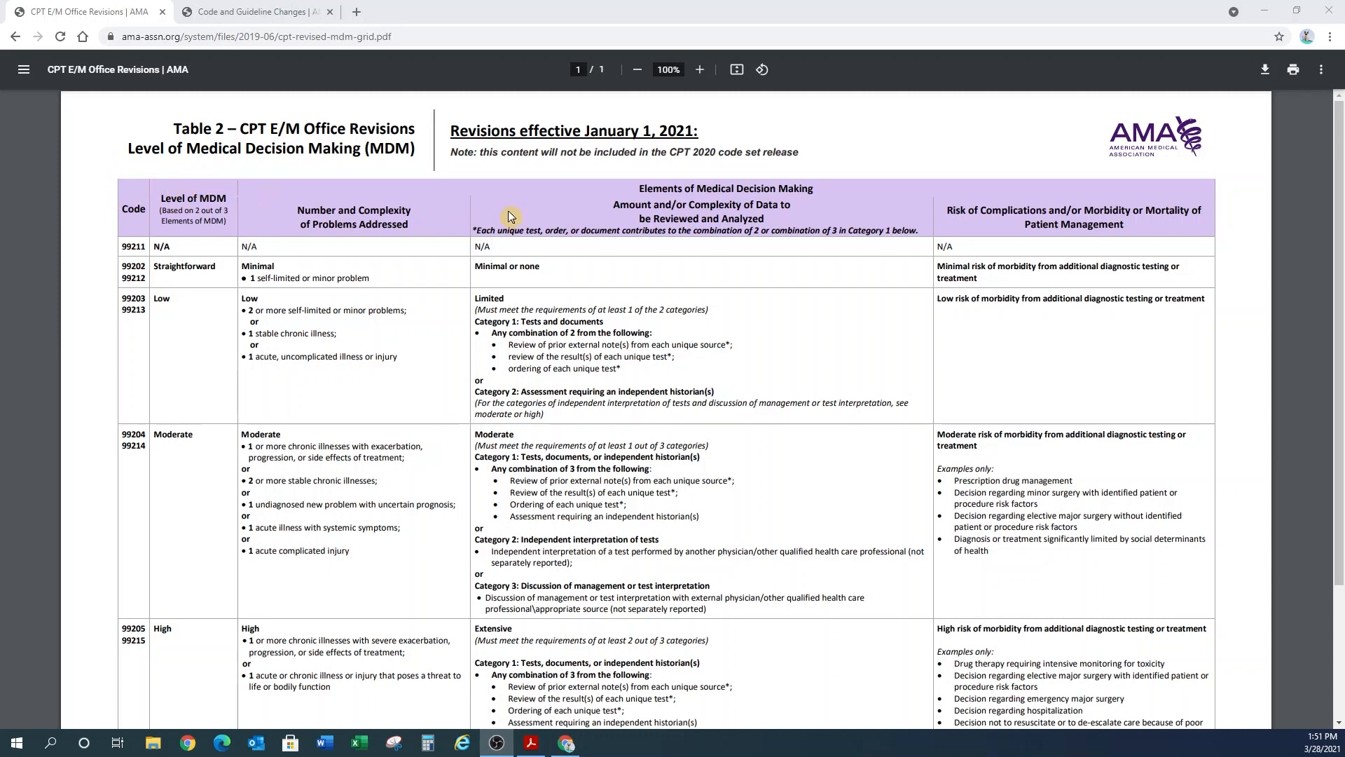
mouse_move(139, 199)
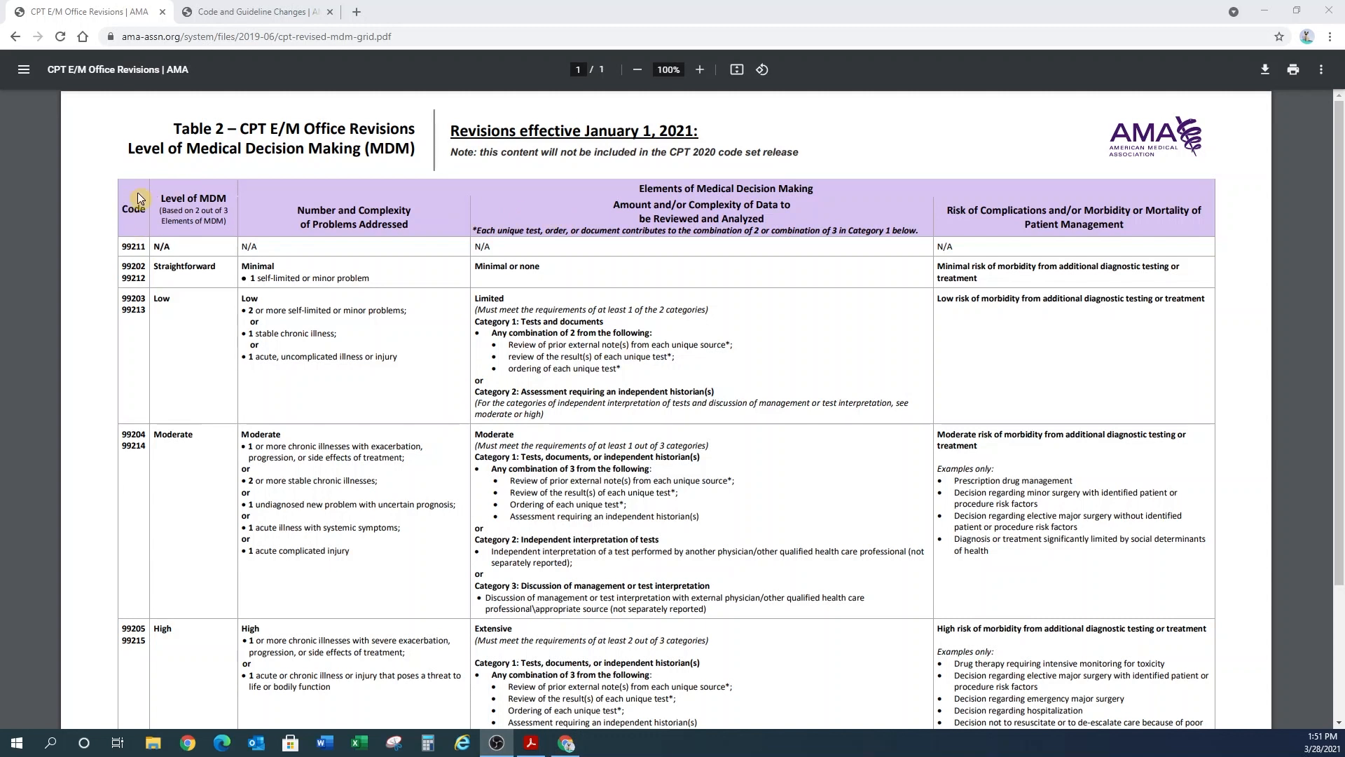
mouse_move(130, 235)
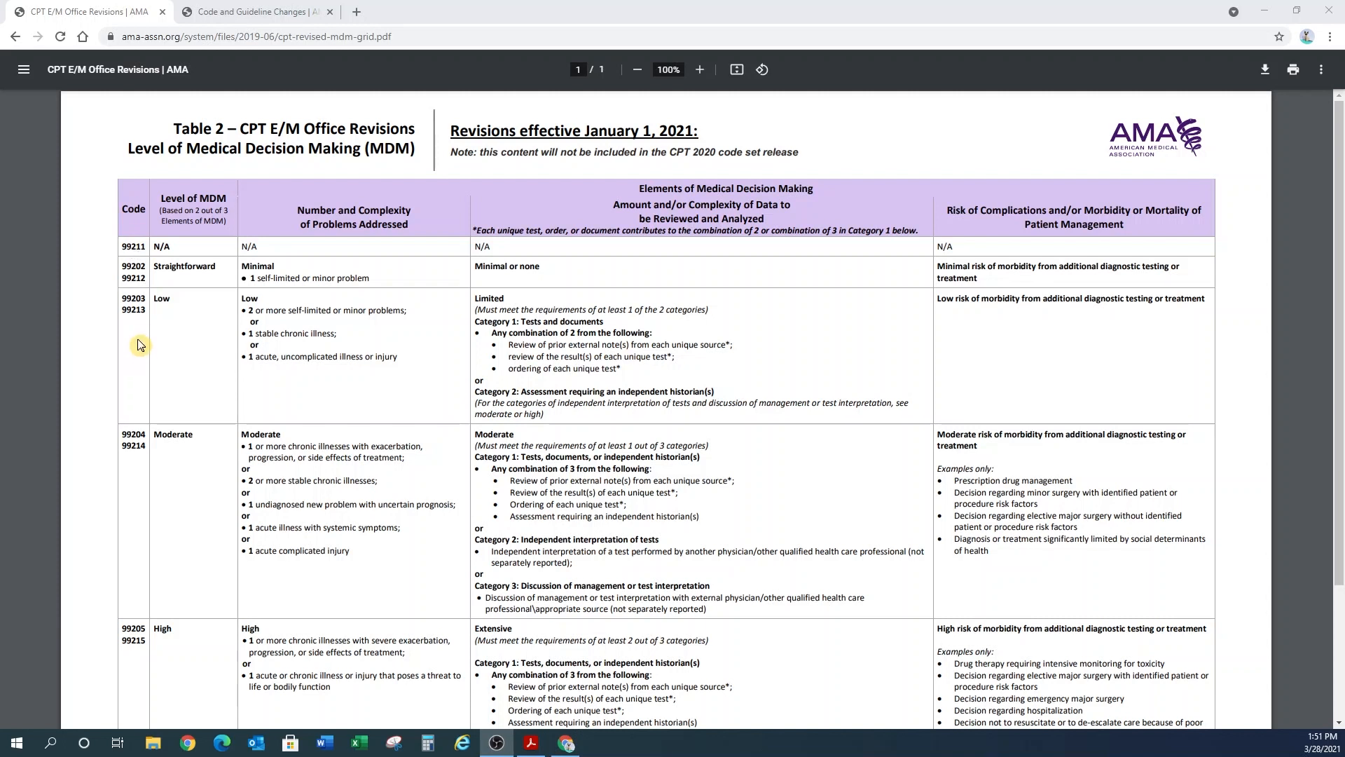
mouse_move(97, 269)
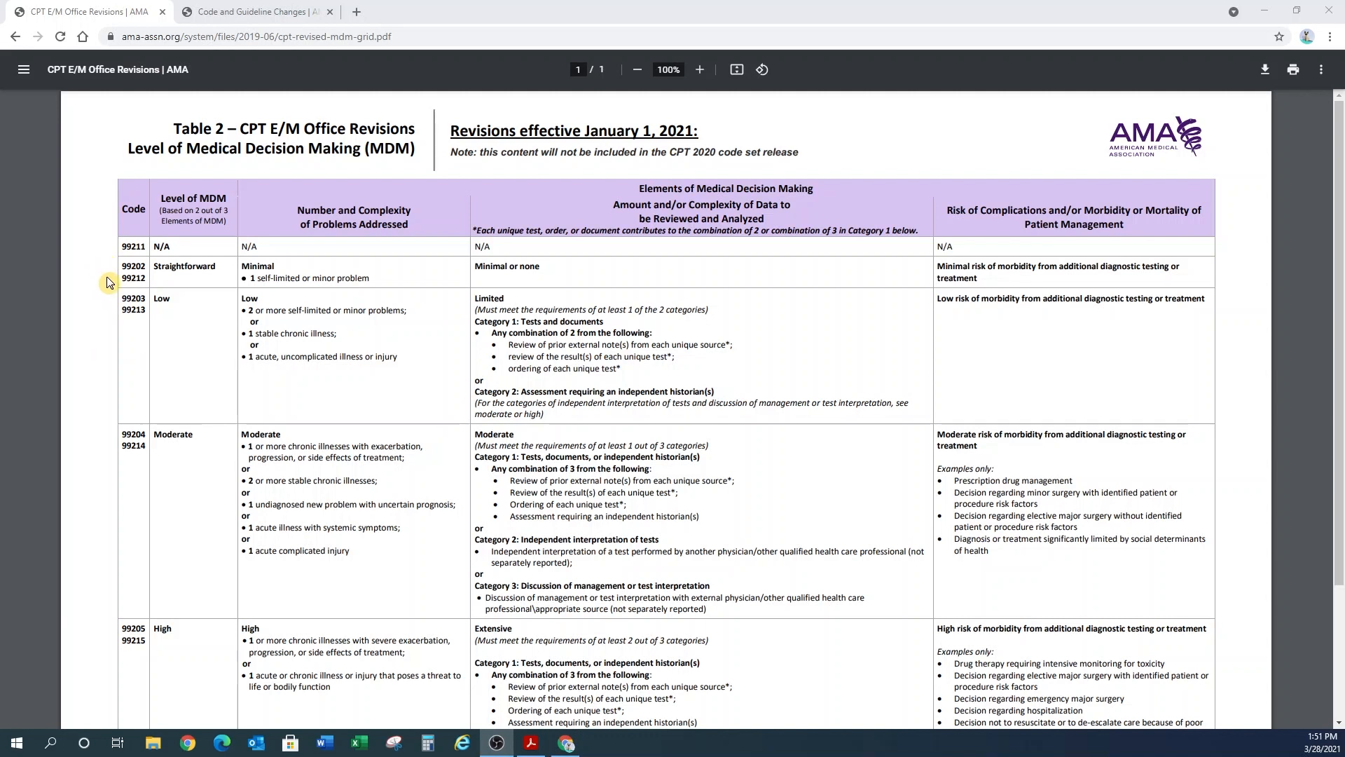
mouse_move(109, 331)
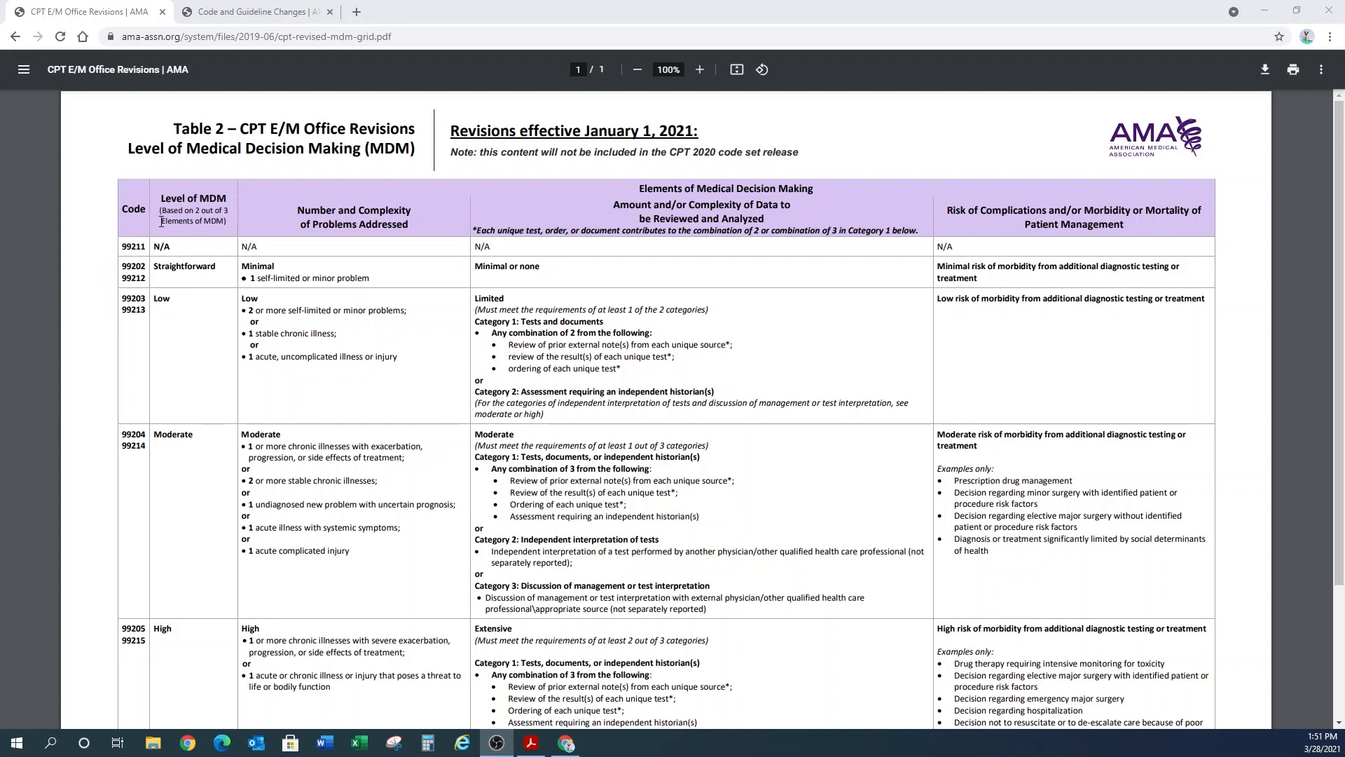
mouse_move(193, 232)
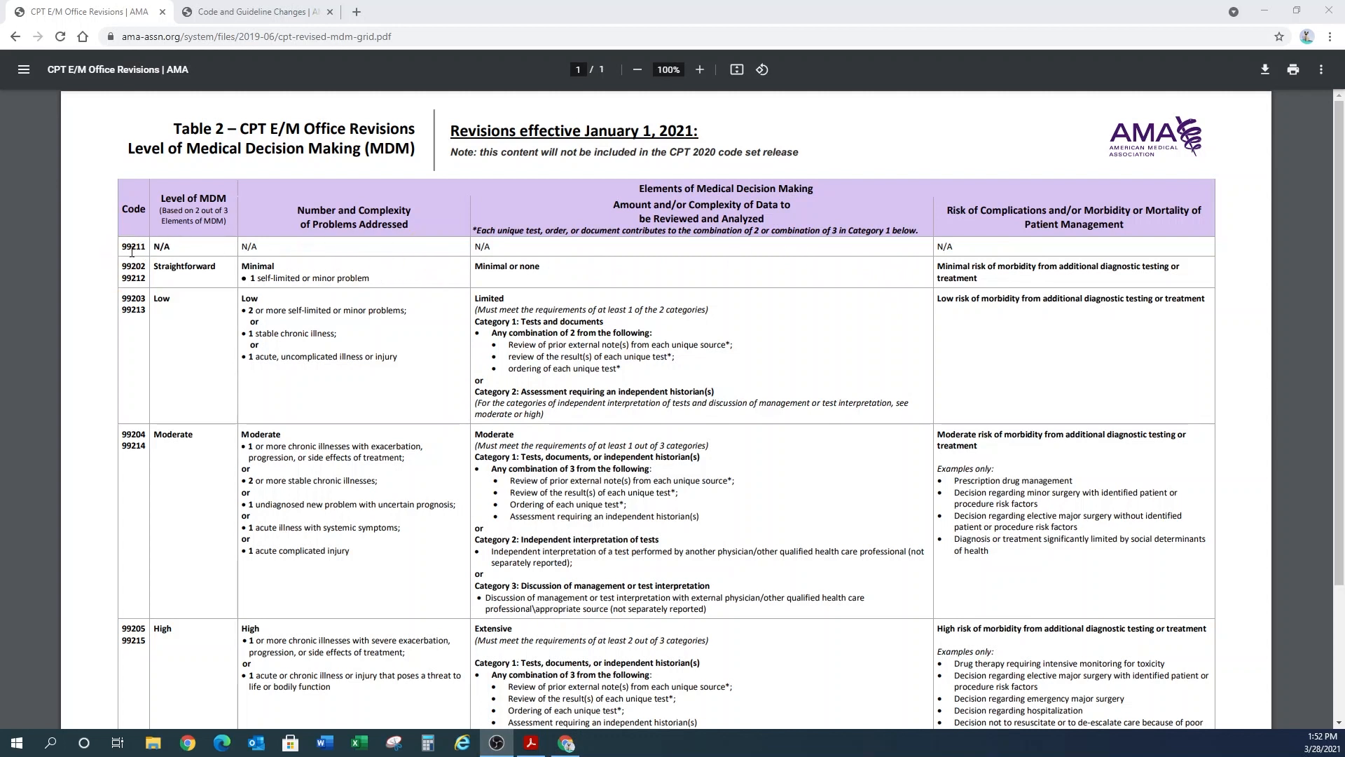
mouse_move(216, 400)
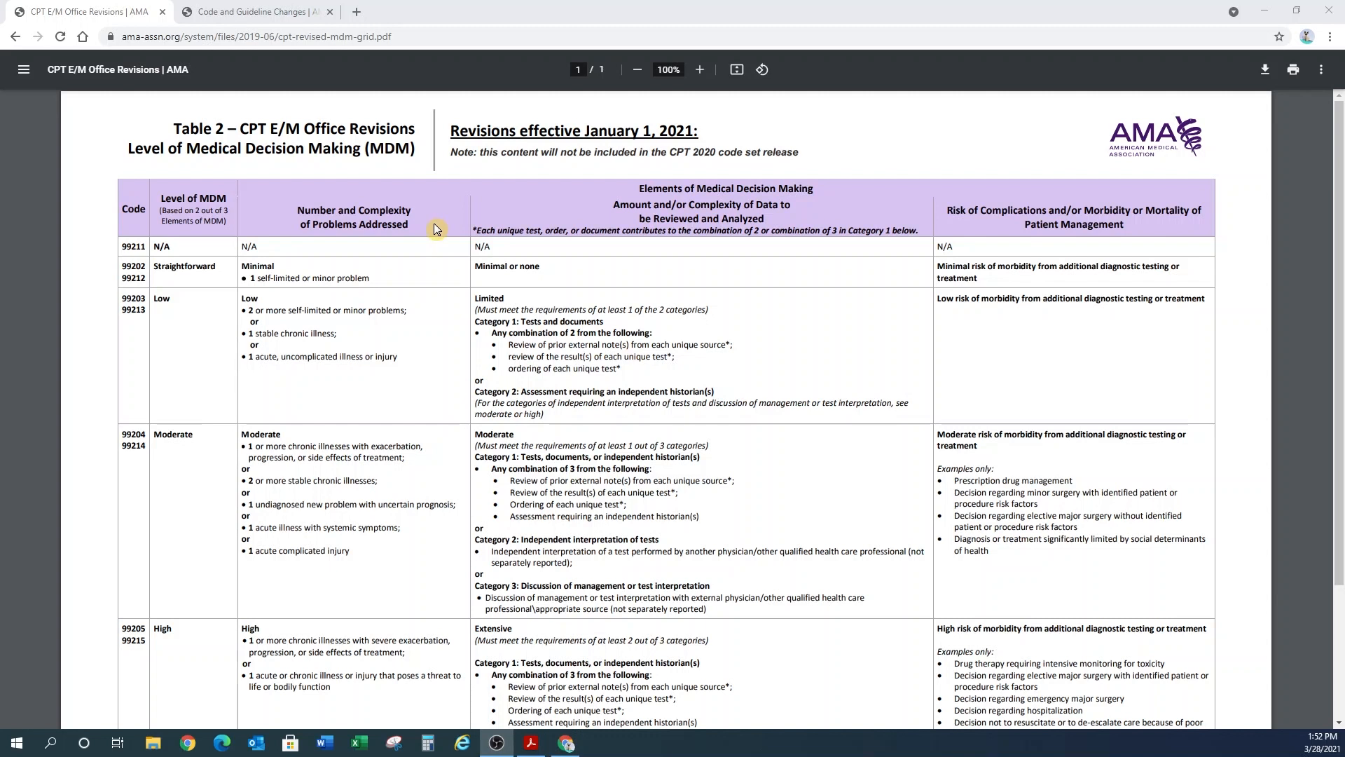
mouse_move(346, 268)
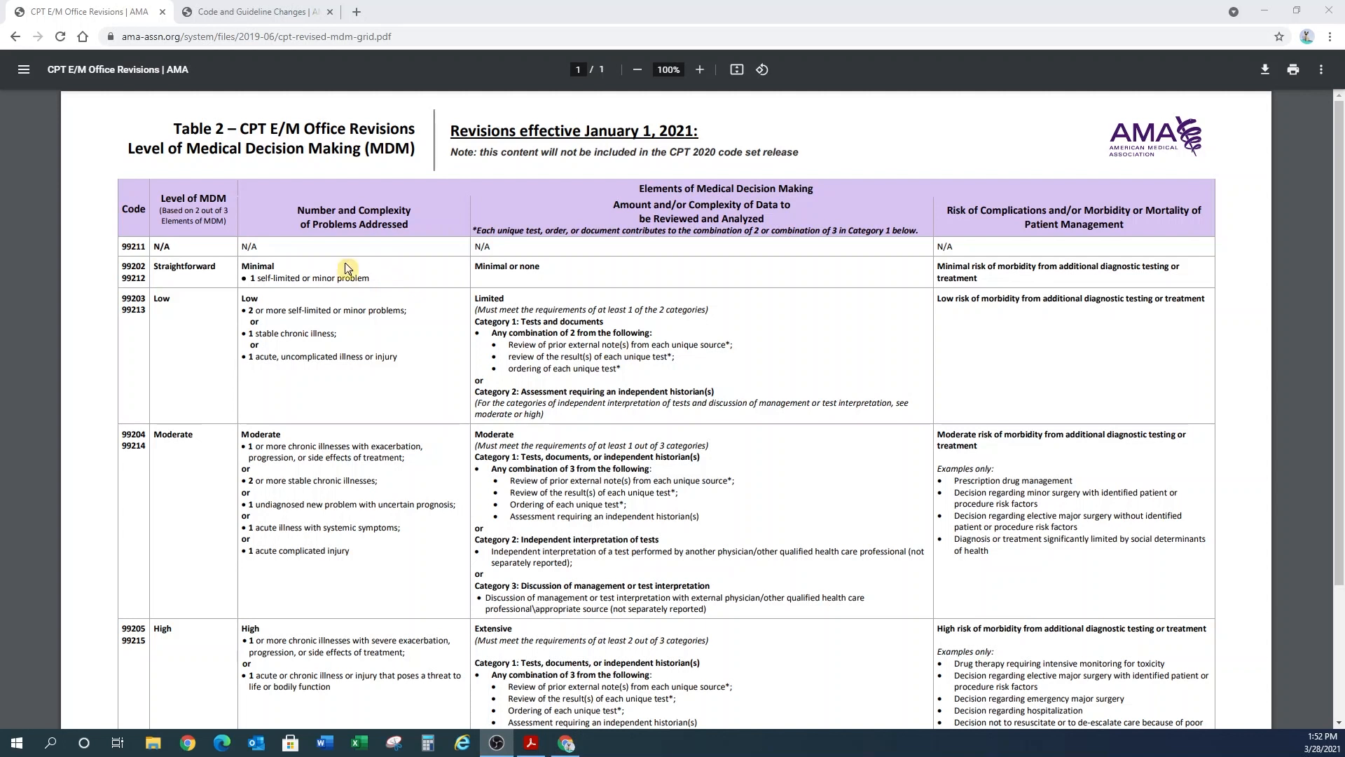
mouse_move(397, 275)
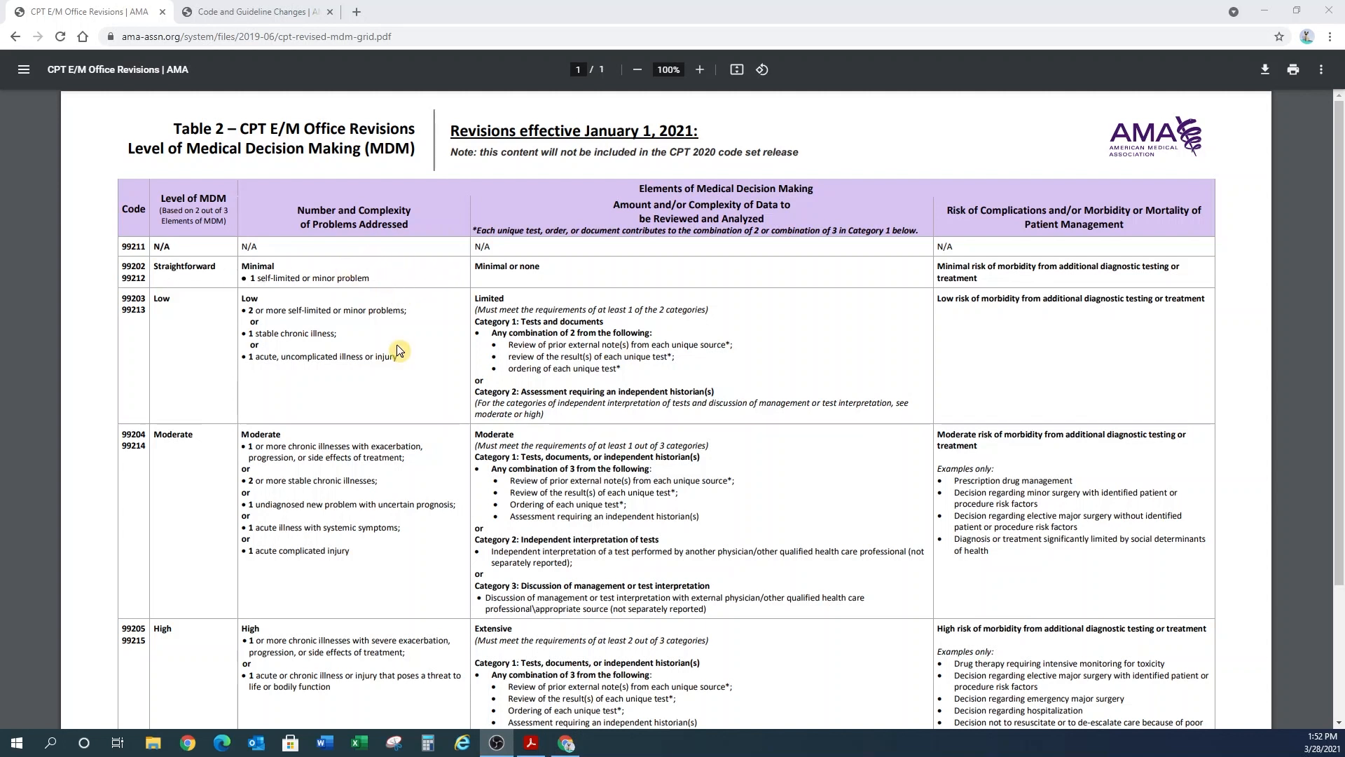
mouse_move(396, 433)
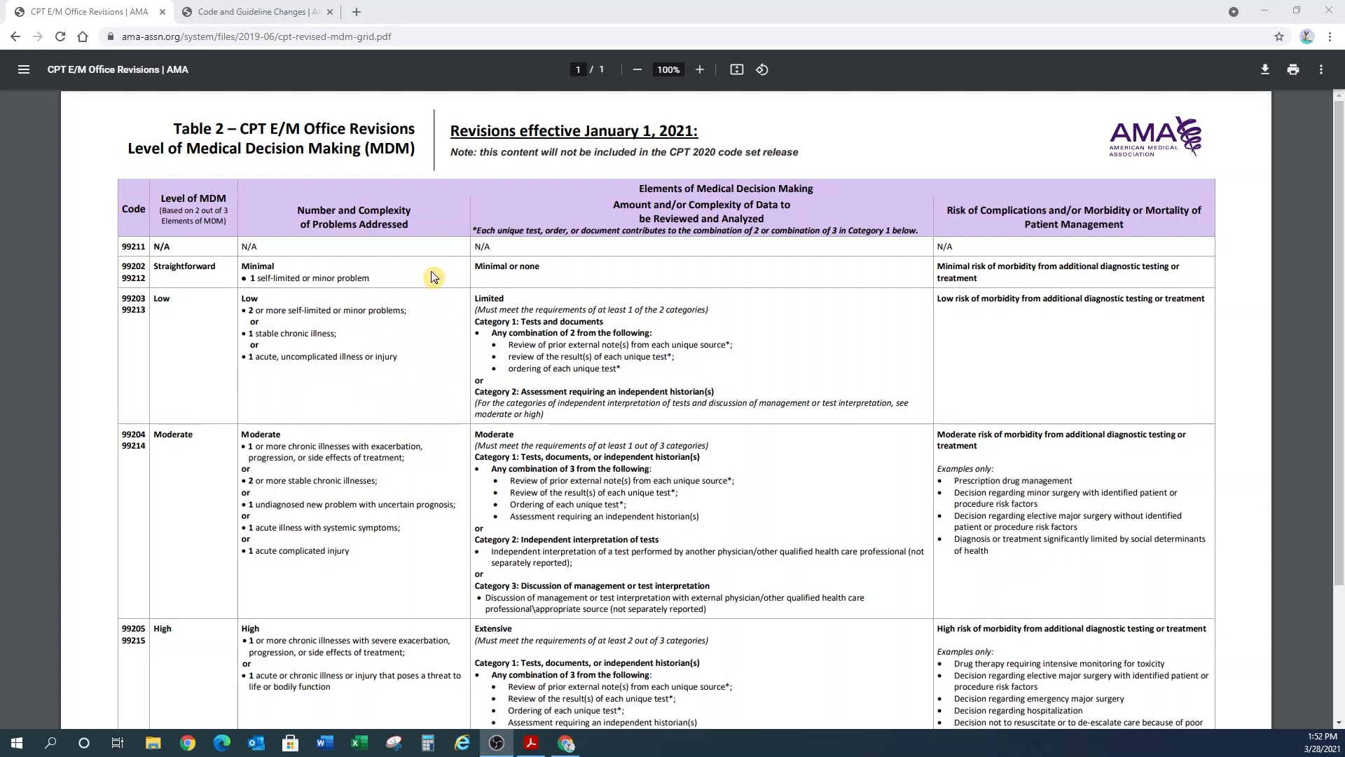
mouse_move(288, 266)
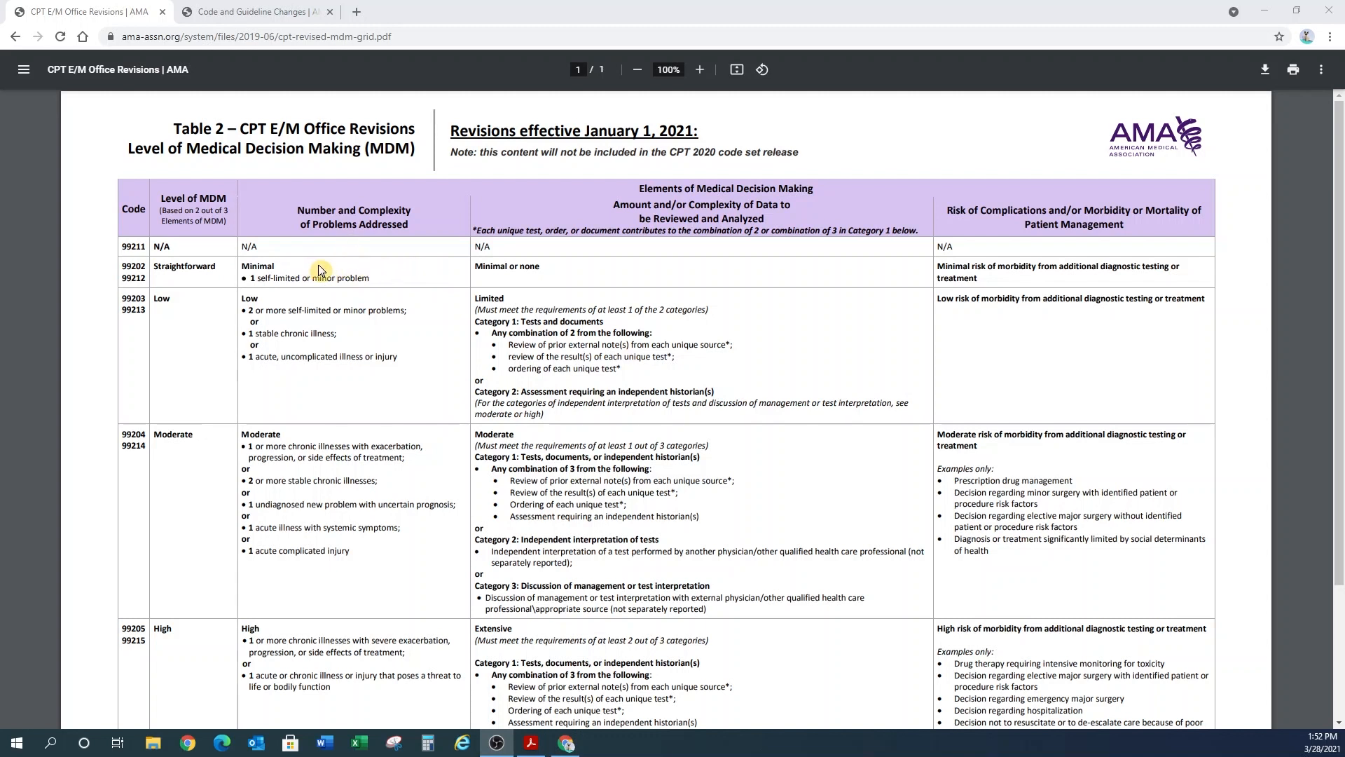
mouse_move(213, 312)
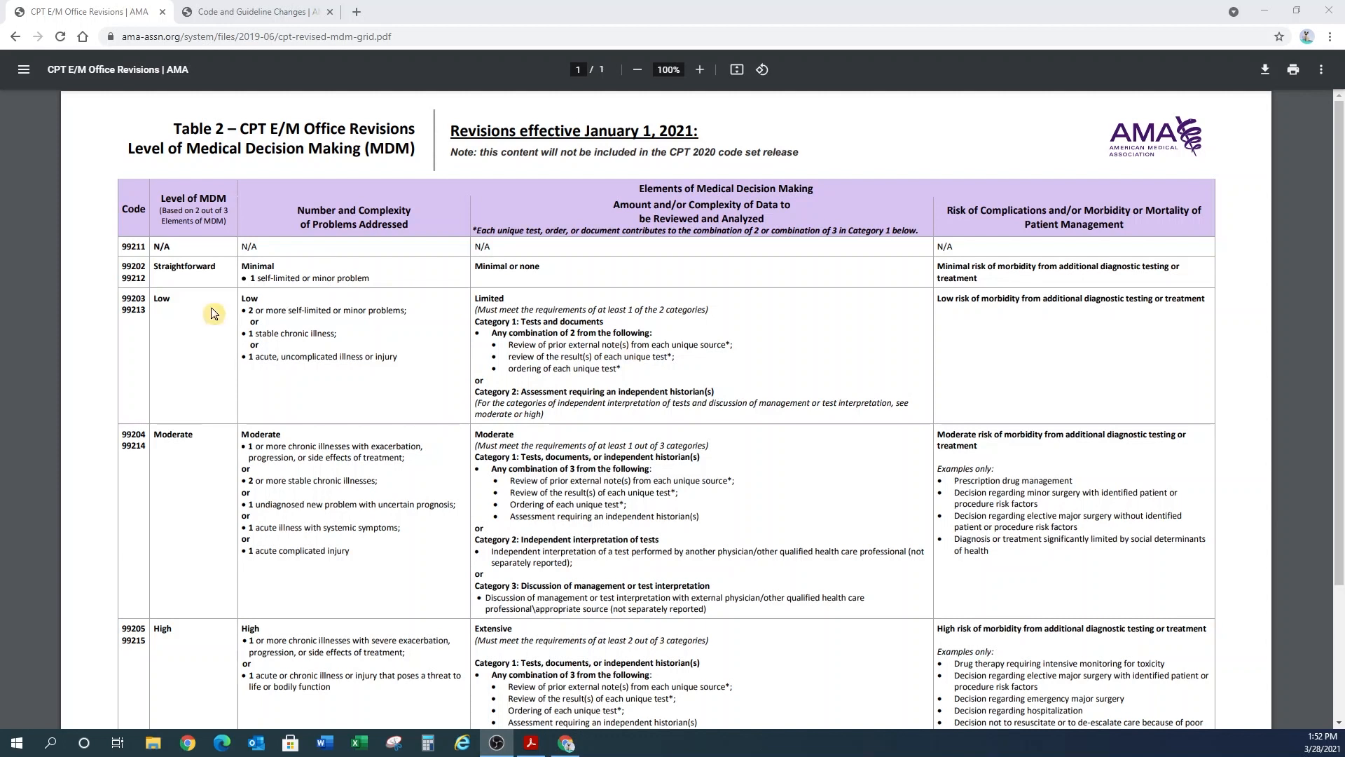
mouse_move(209, 499)
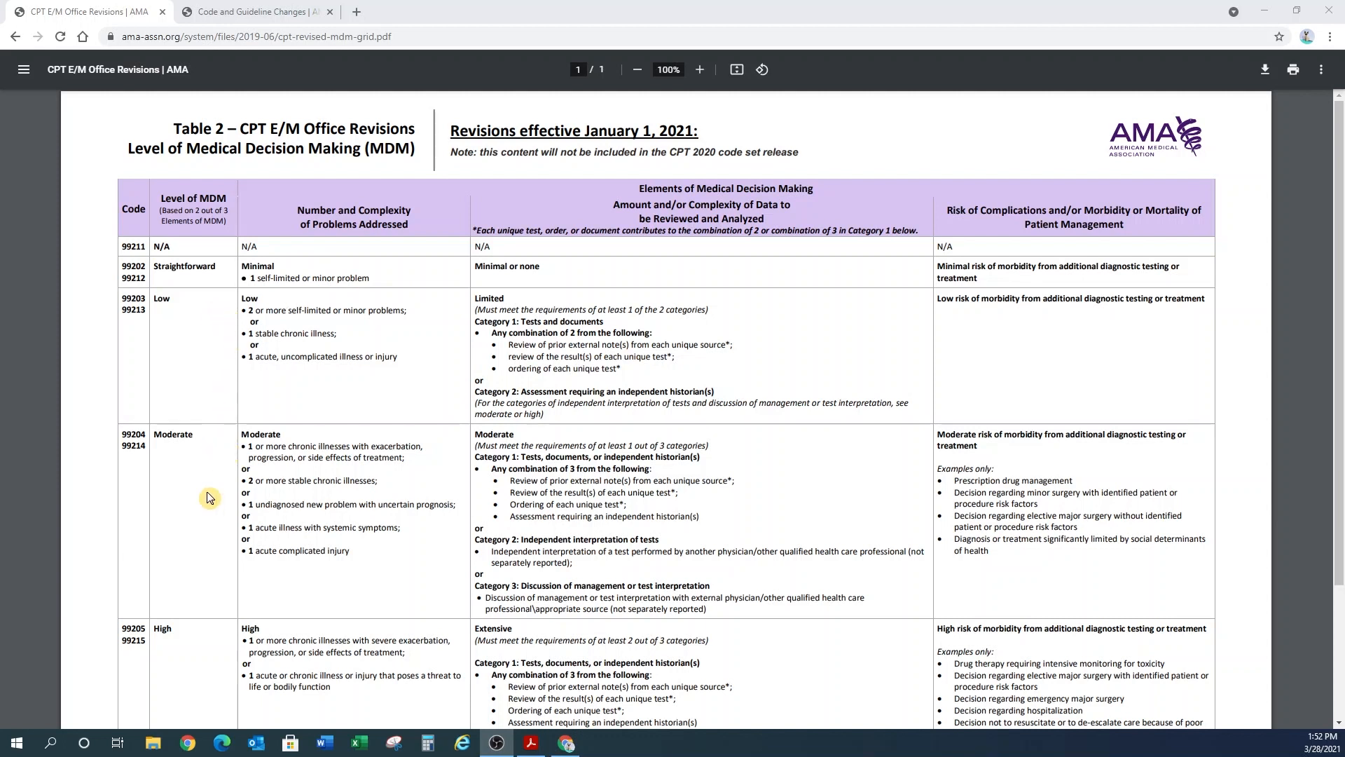
mouse_move(227, 646)
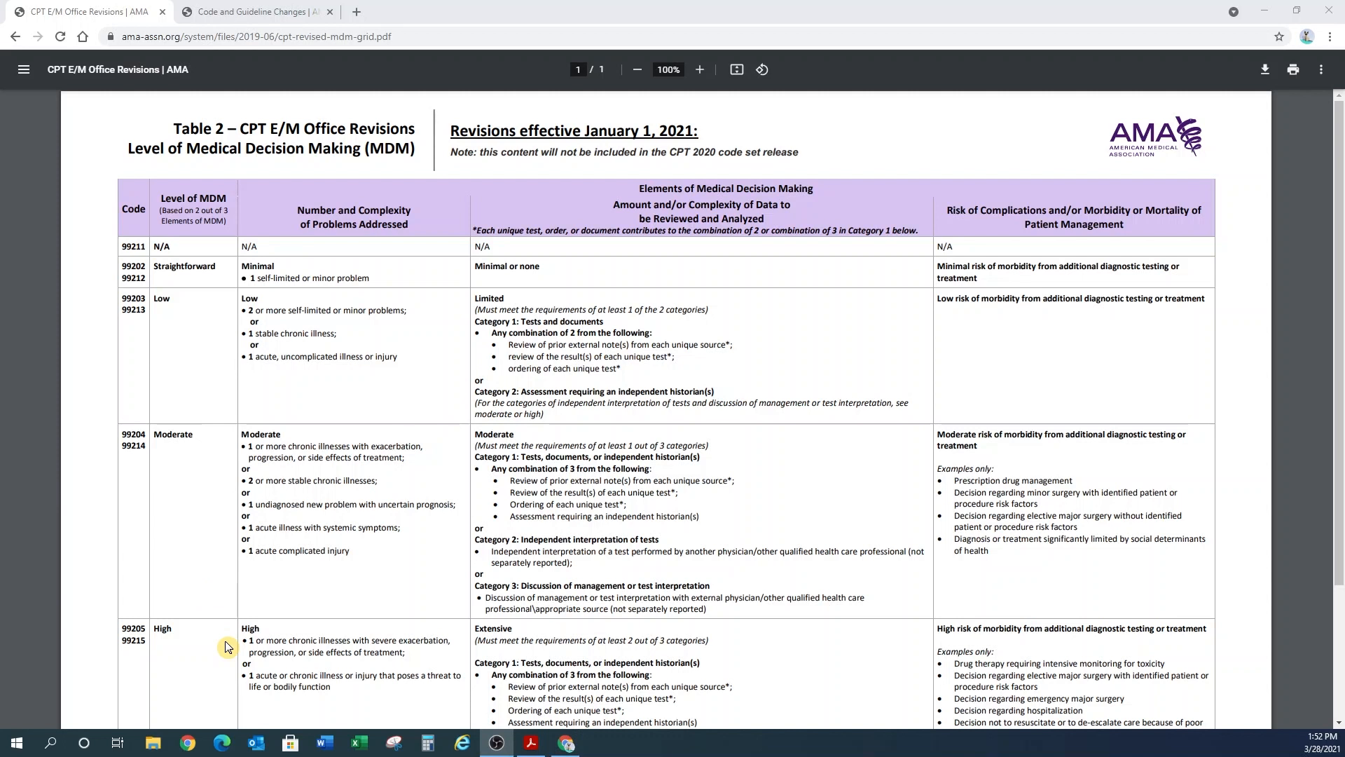
mouse_move(228, 288)
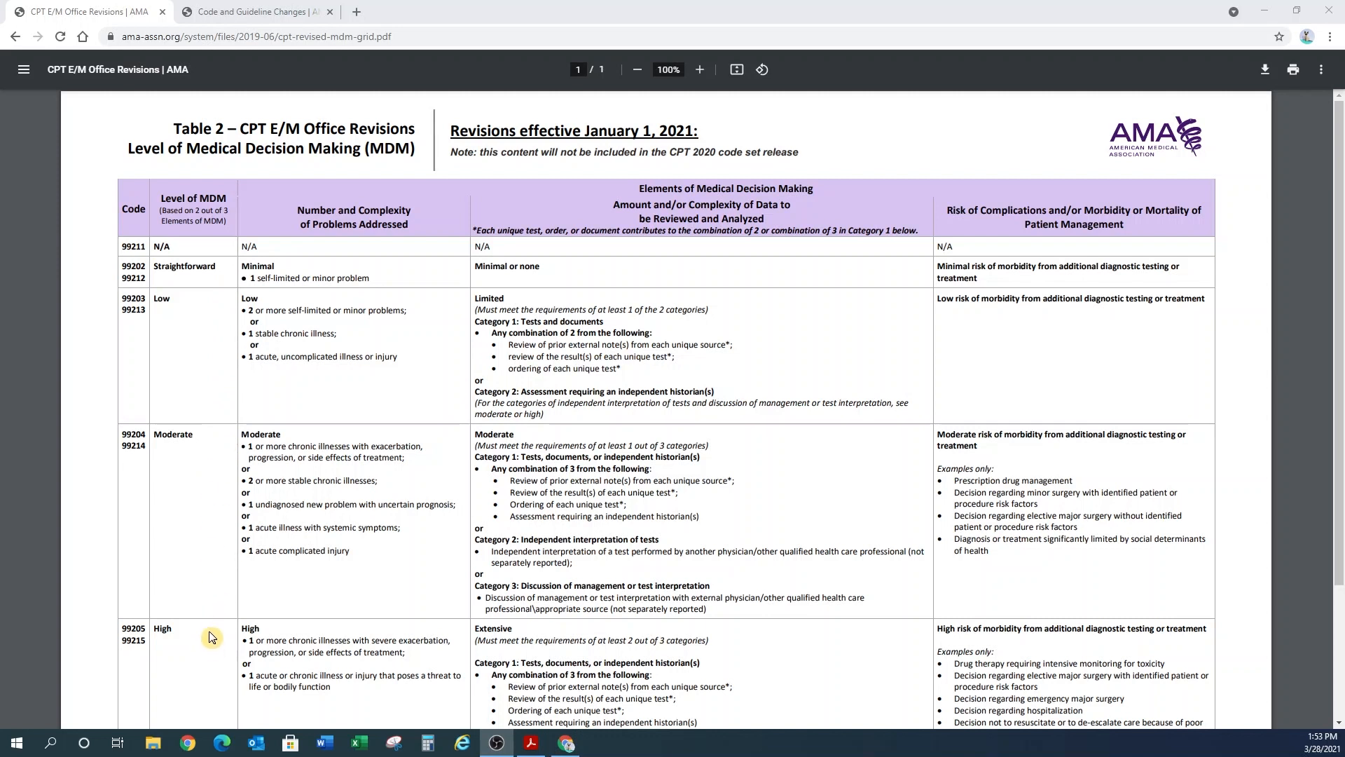
mouse_move(229, 384)
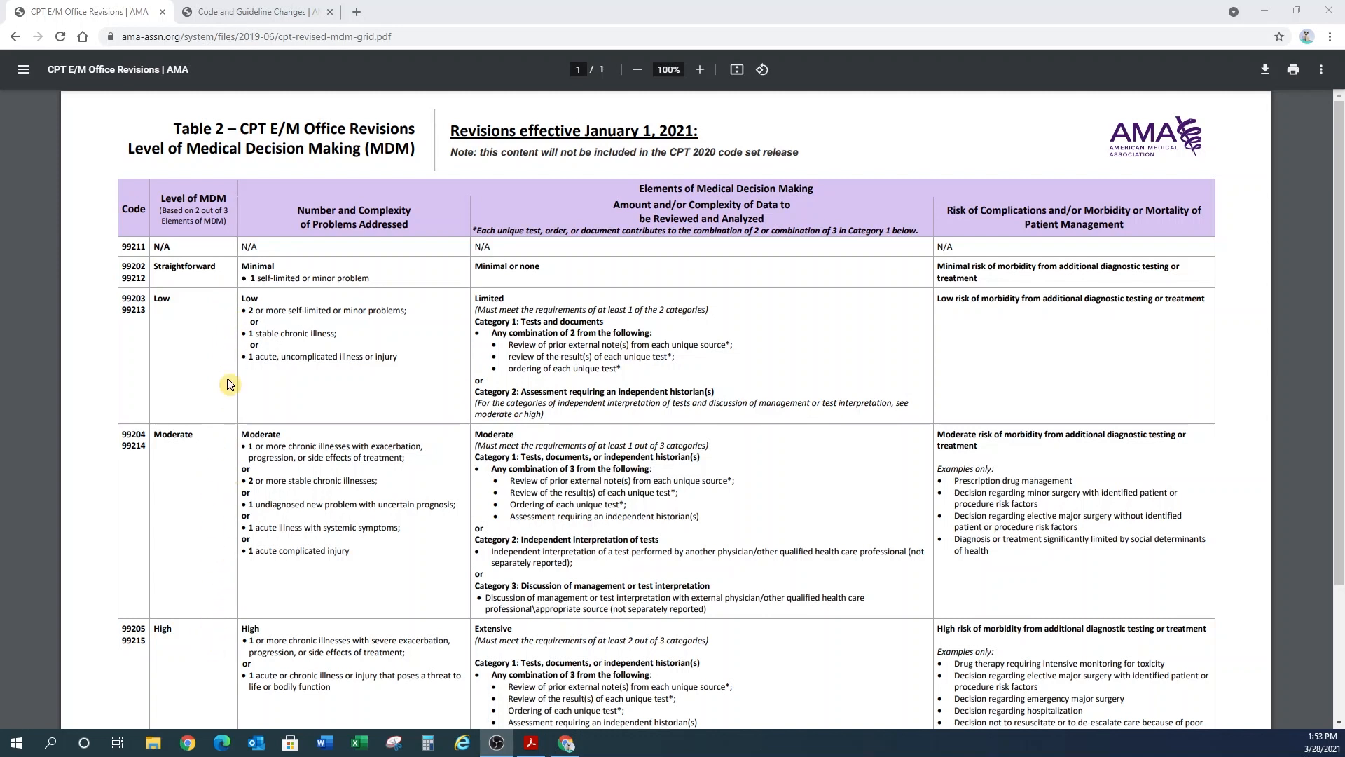
mouse_move(362, 335)
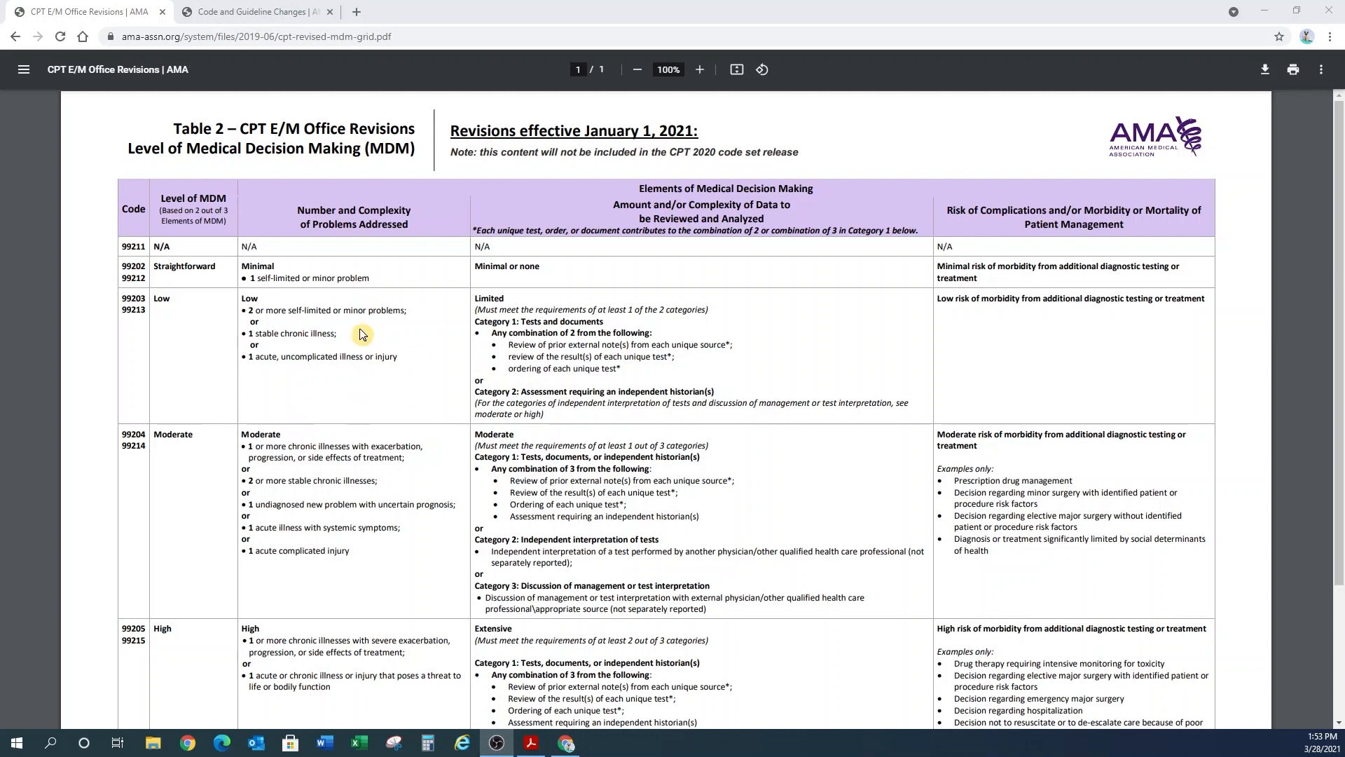
mouse_move(396, 391)
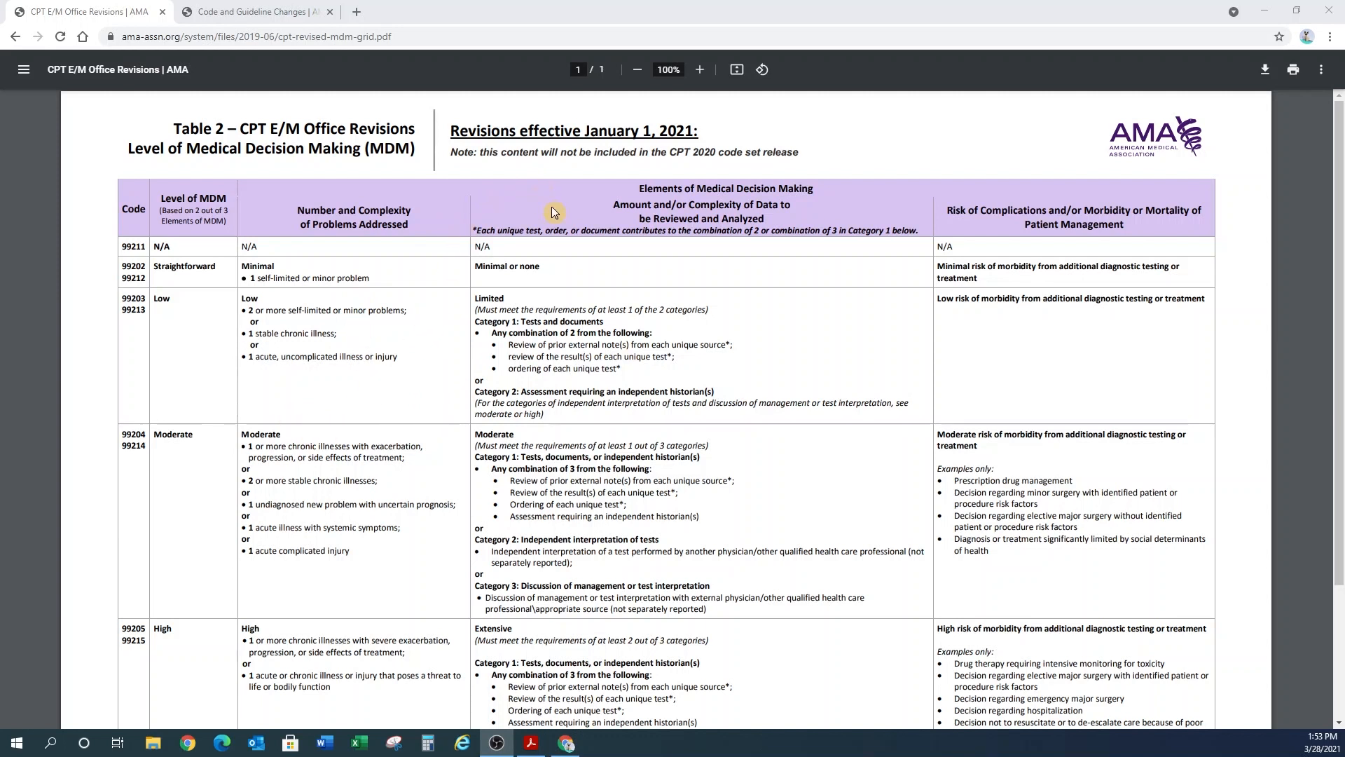
mouse_move(572, 198)
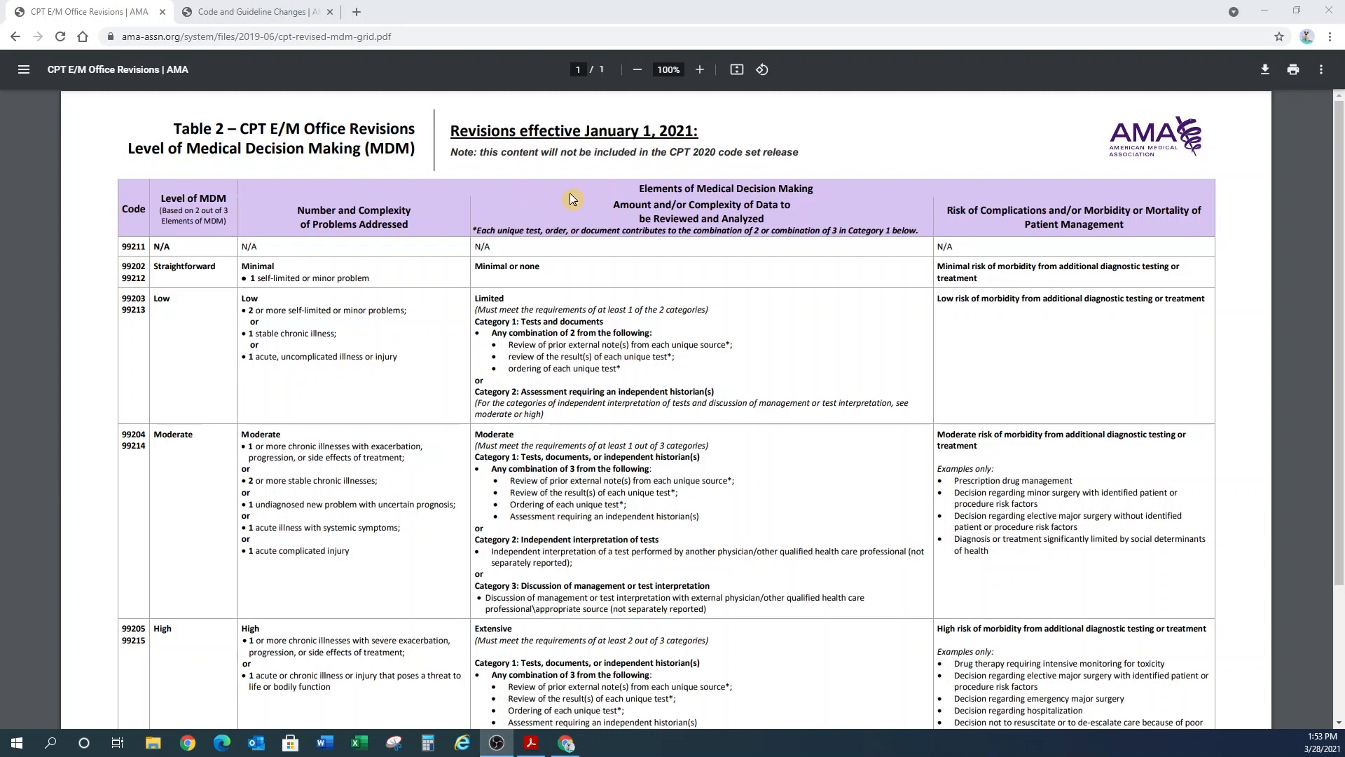
mouse_move(633, 195)
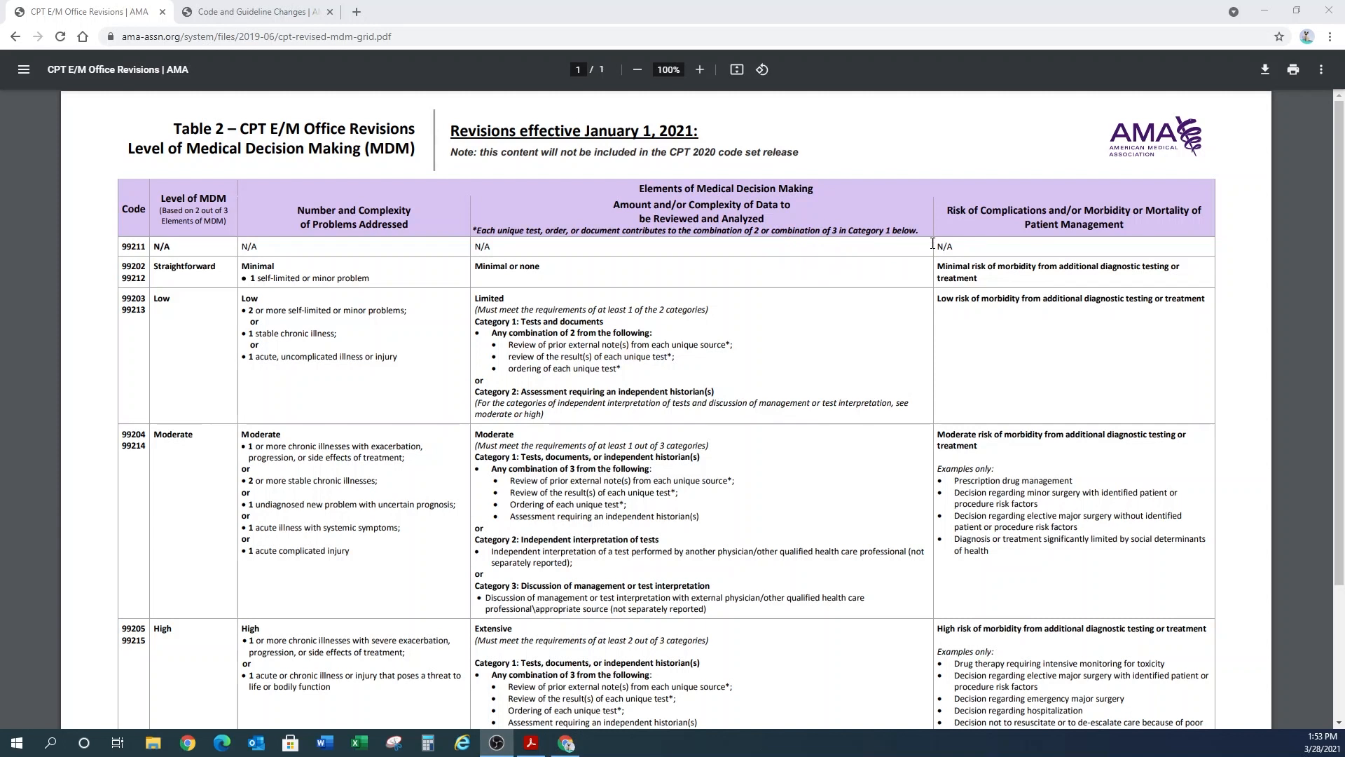
mouse_move(832, 318)
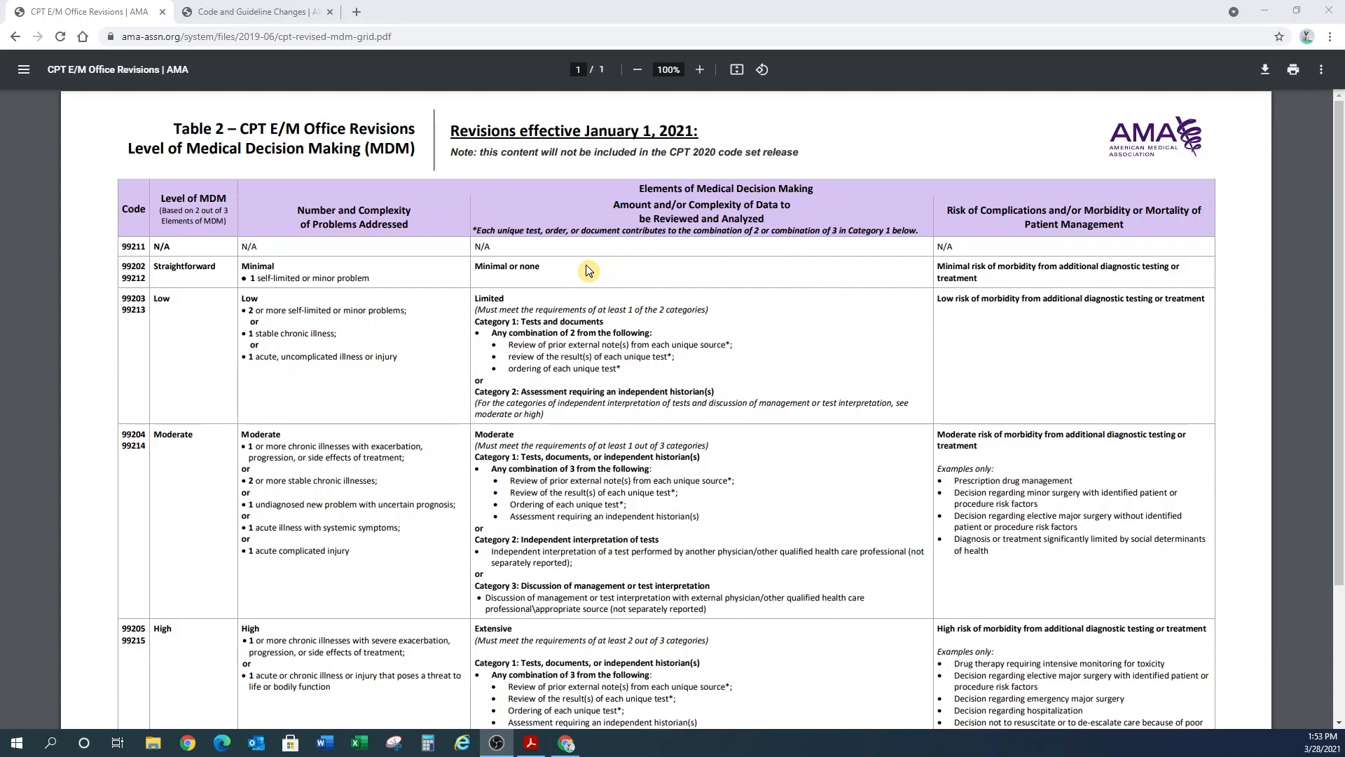
mouse_move(564, 281)
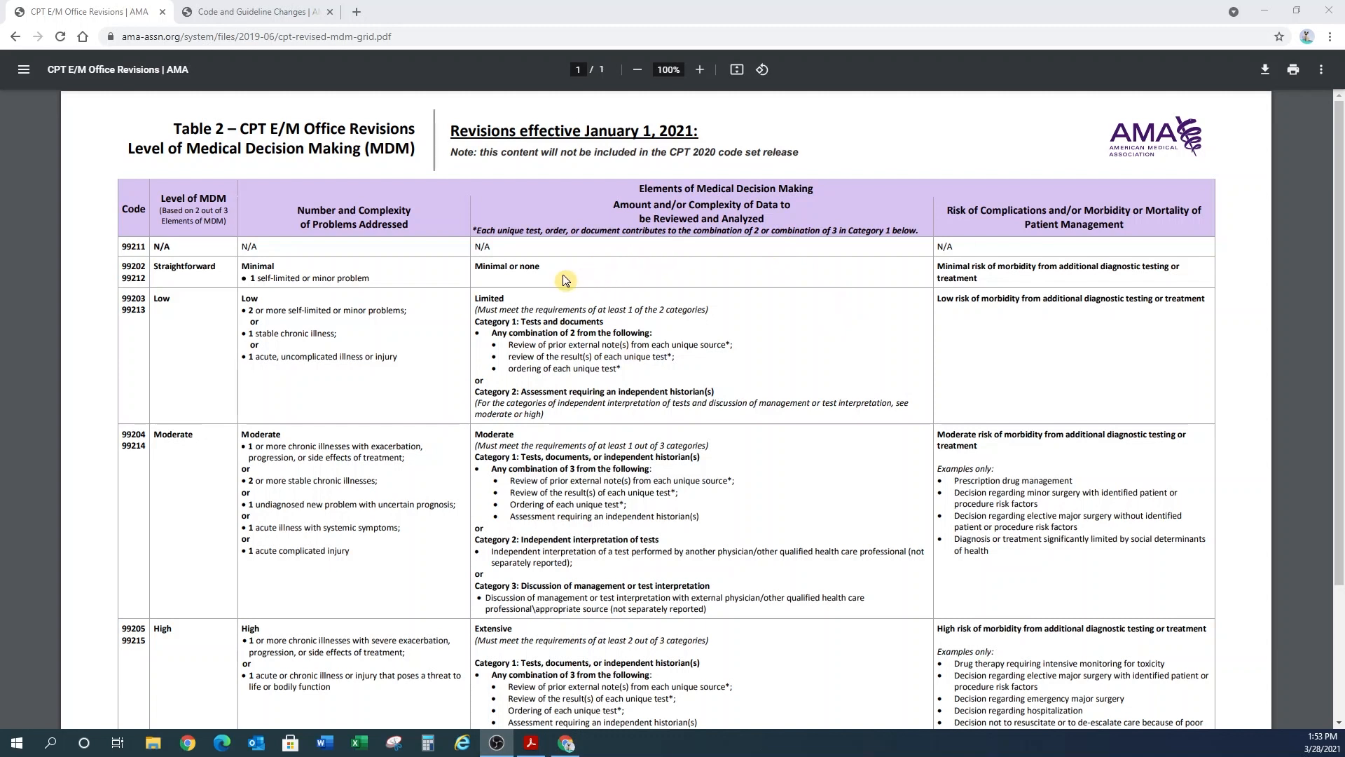
mouse_move(739, 301)
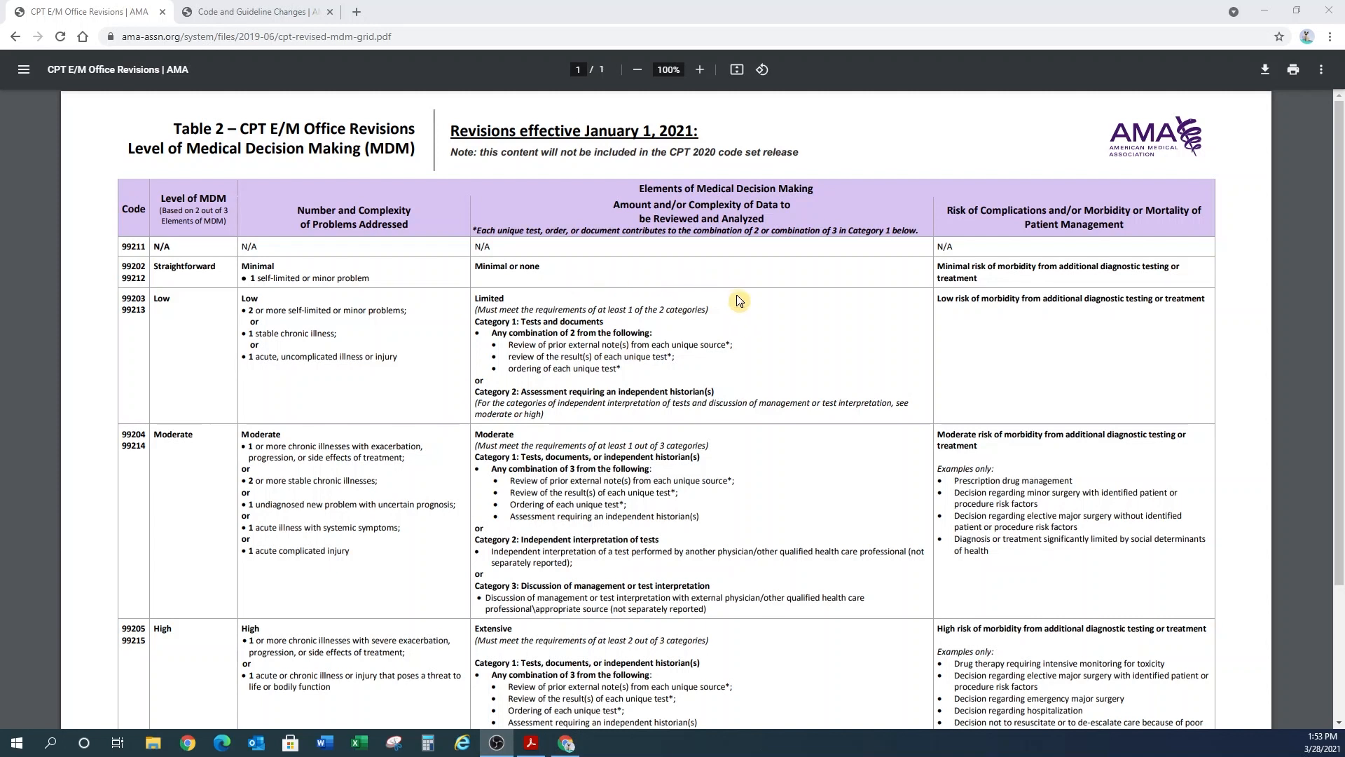
mouse_move(775, 475)
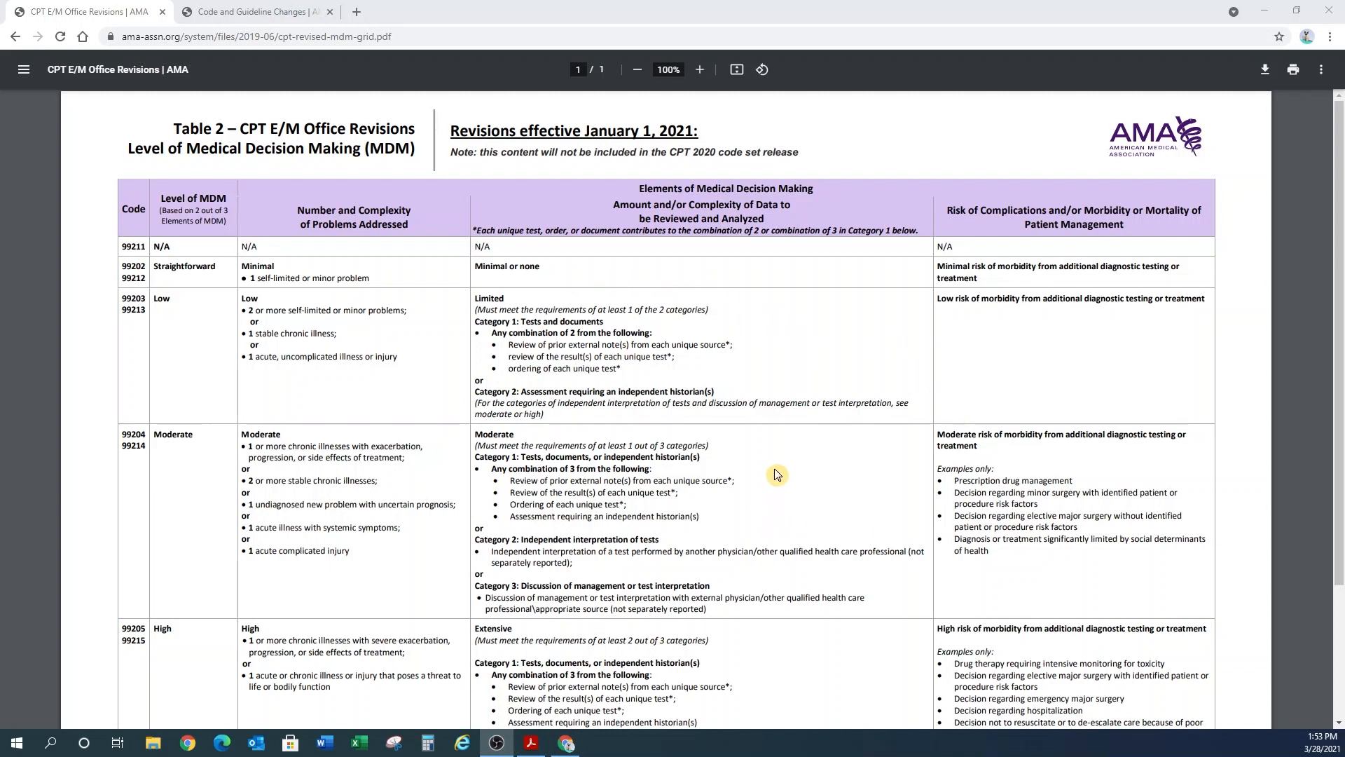
mouse_move(771, 665)
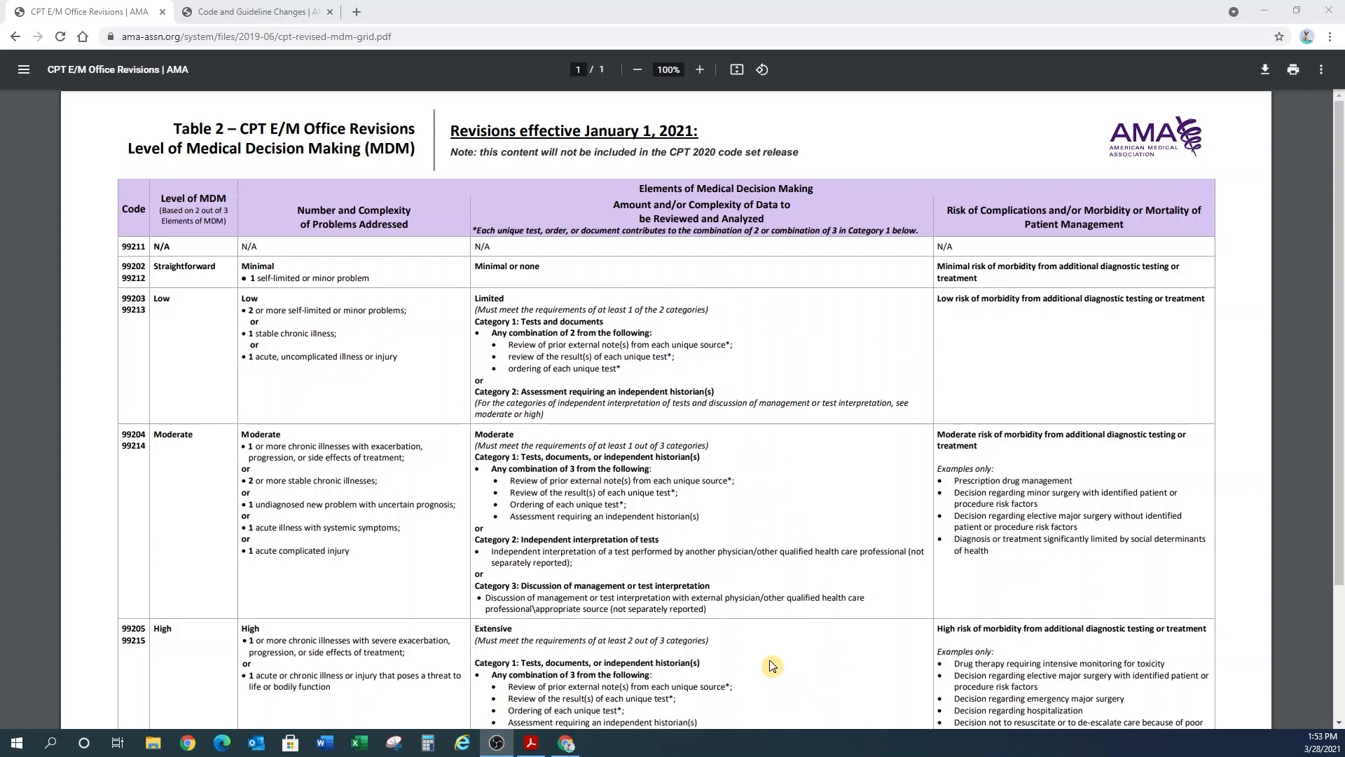
mouse_move(855, 439)
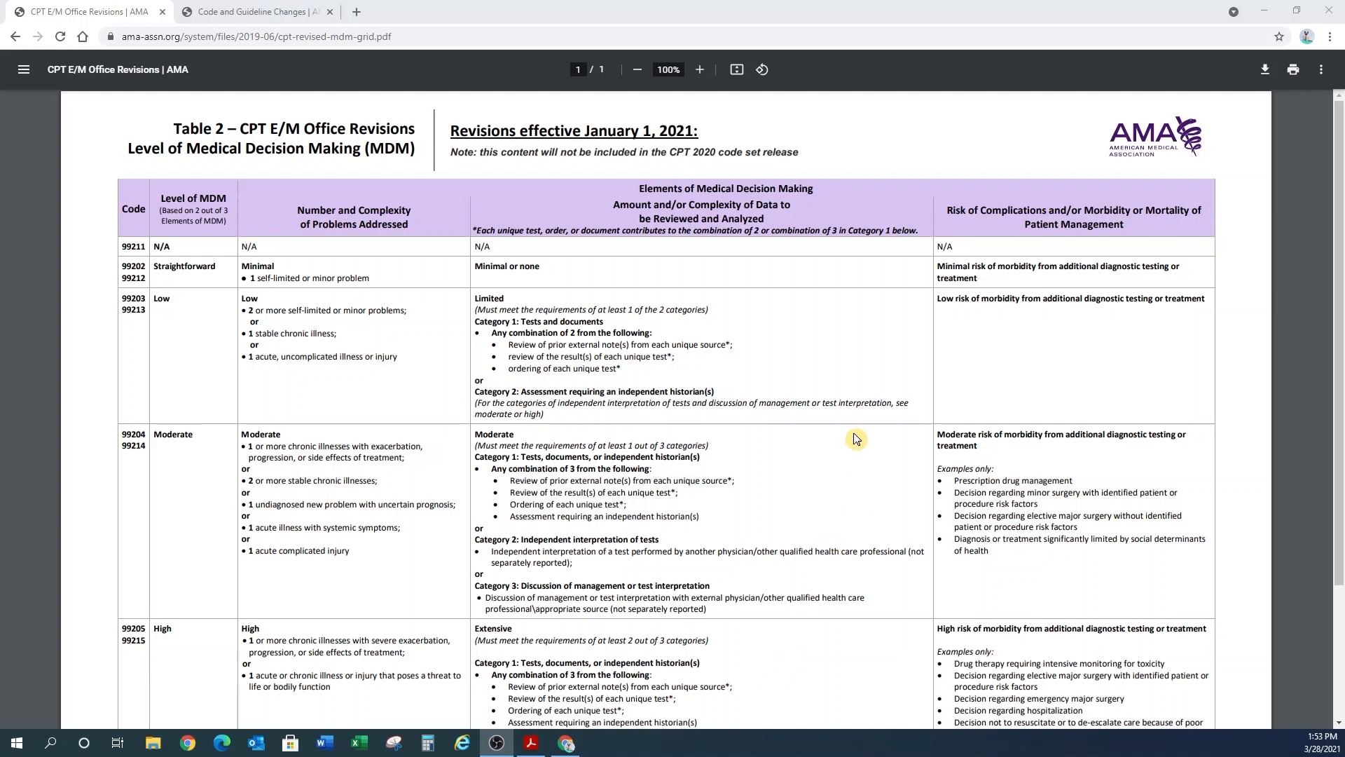
mouse_move(590, 276)
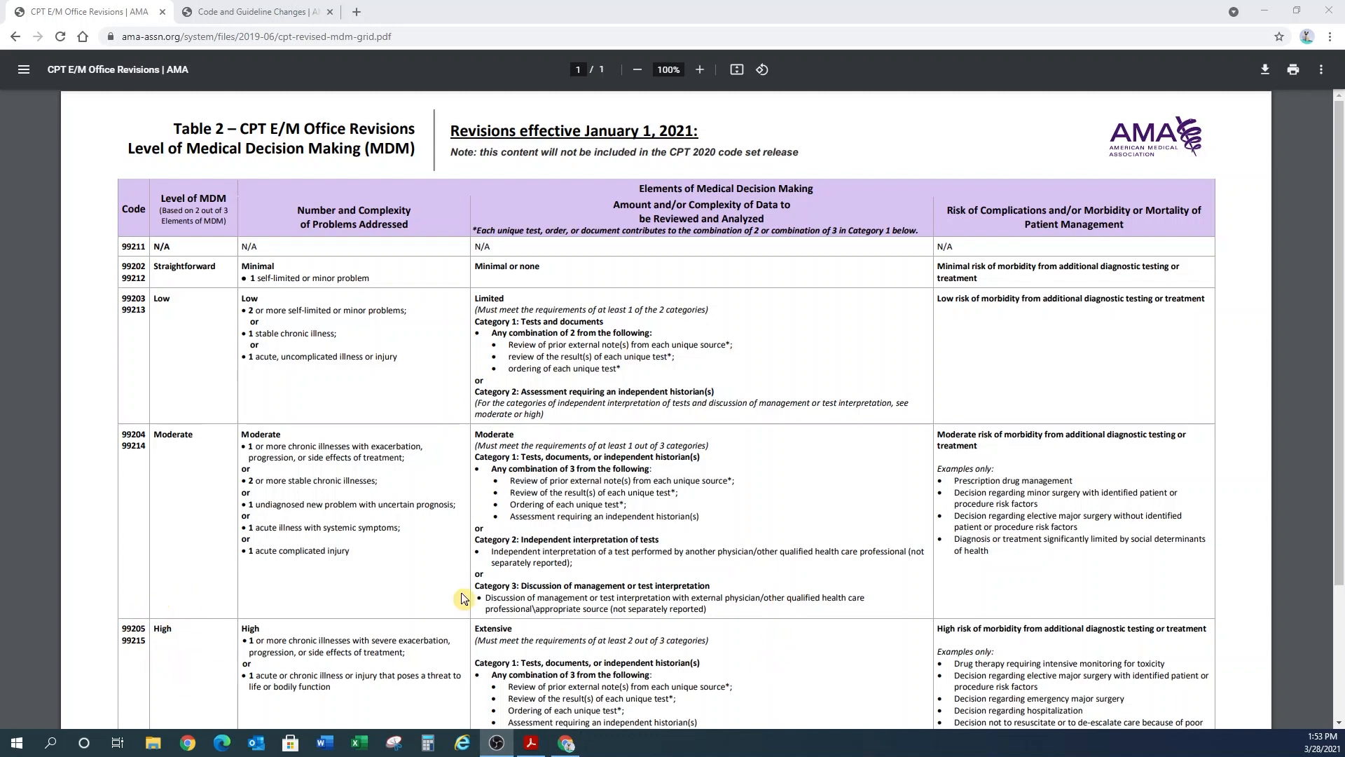
mouse_move(170, 307)
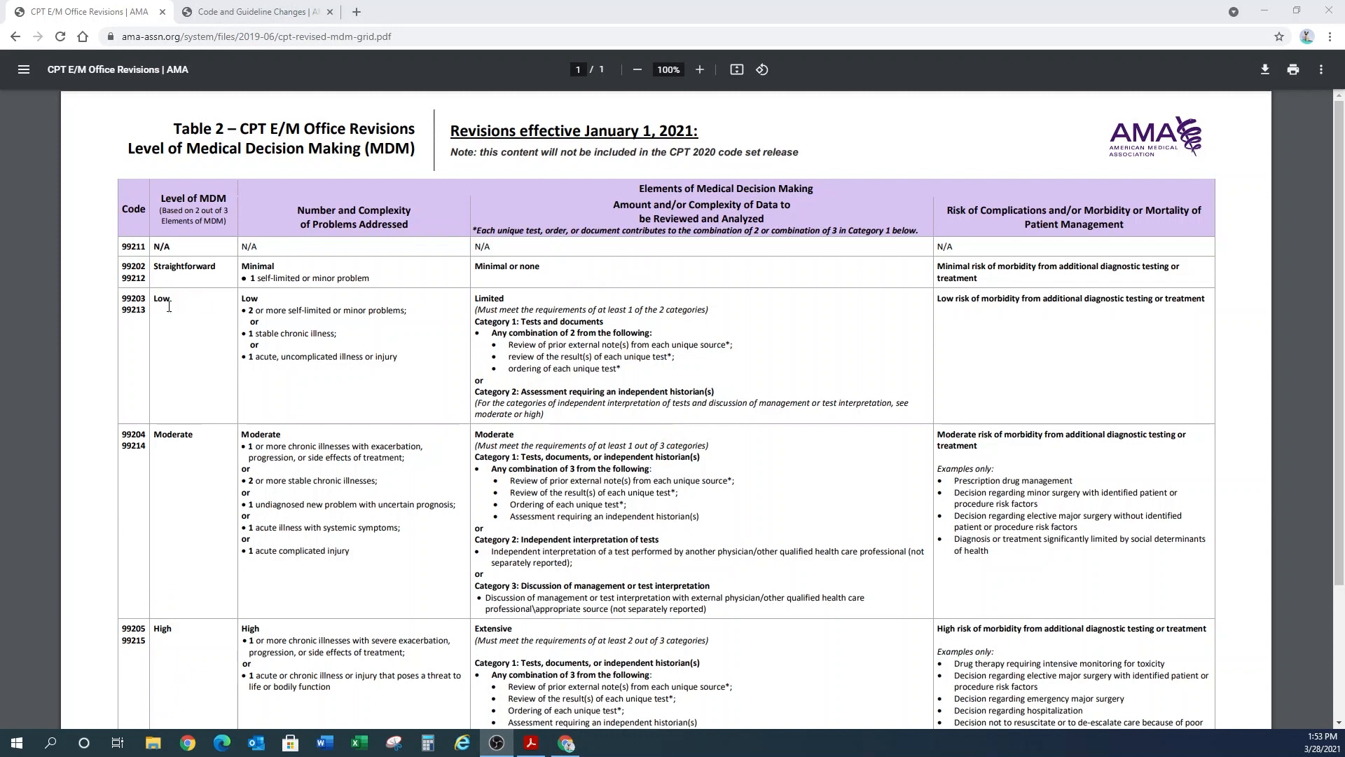
mouse_move(530, 272)
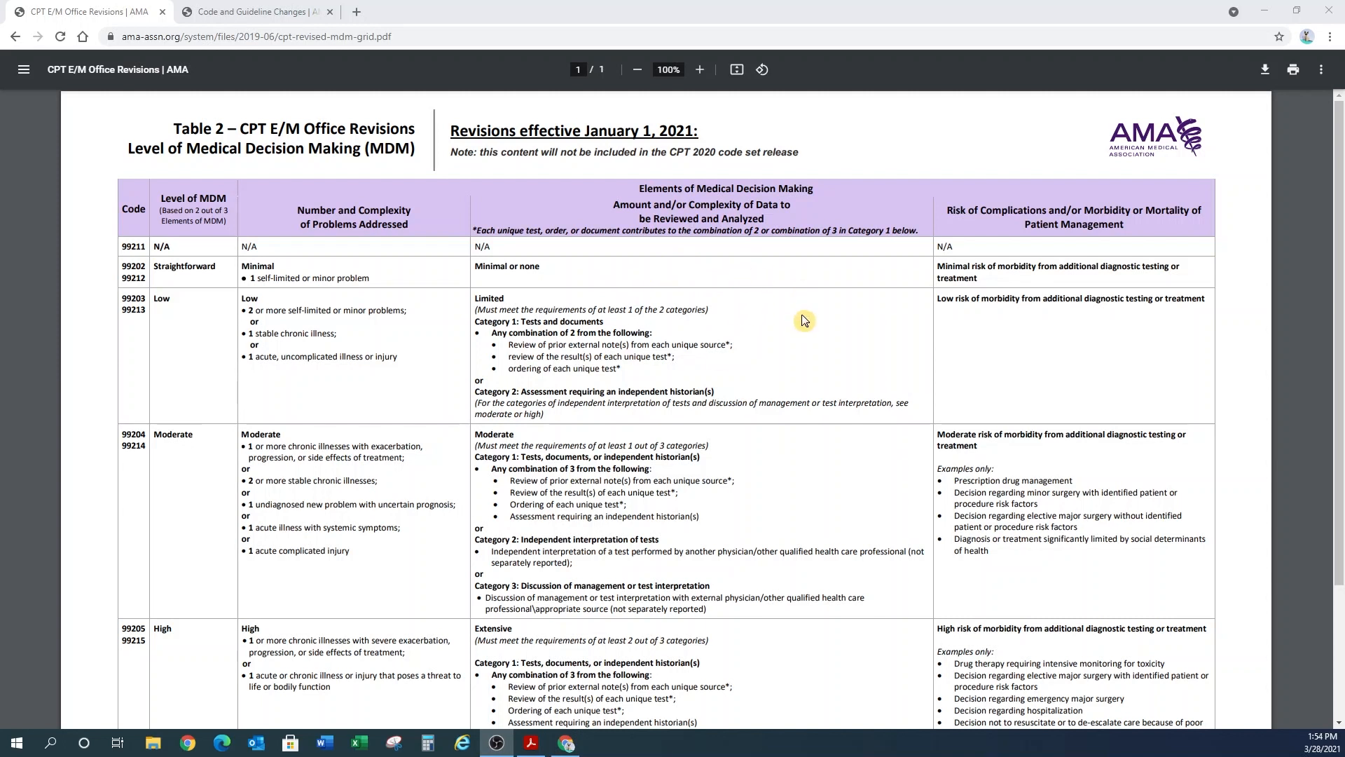
mouse_move(847, 328)
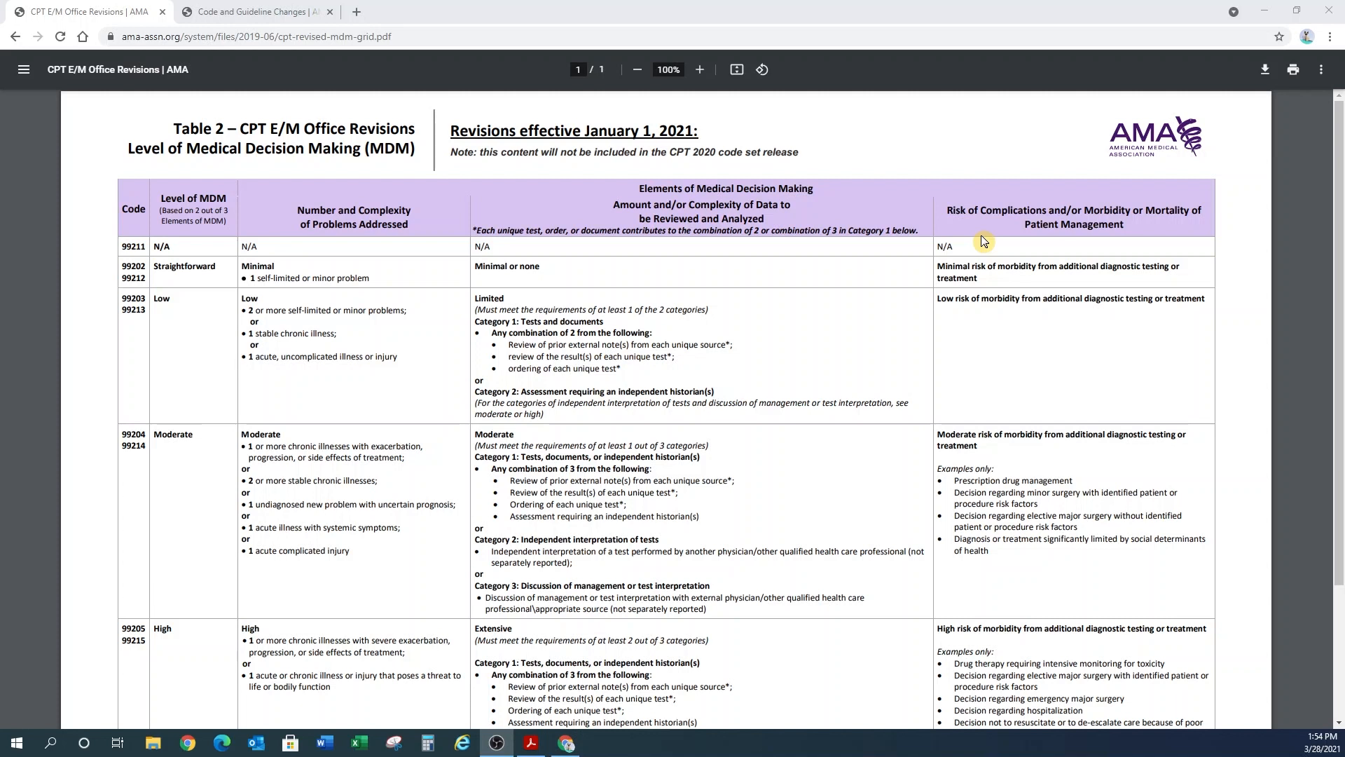
mouse_move(983, 241)
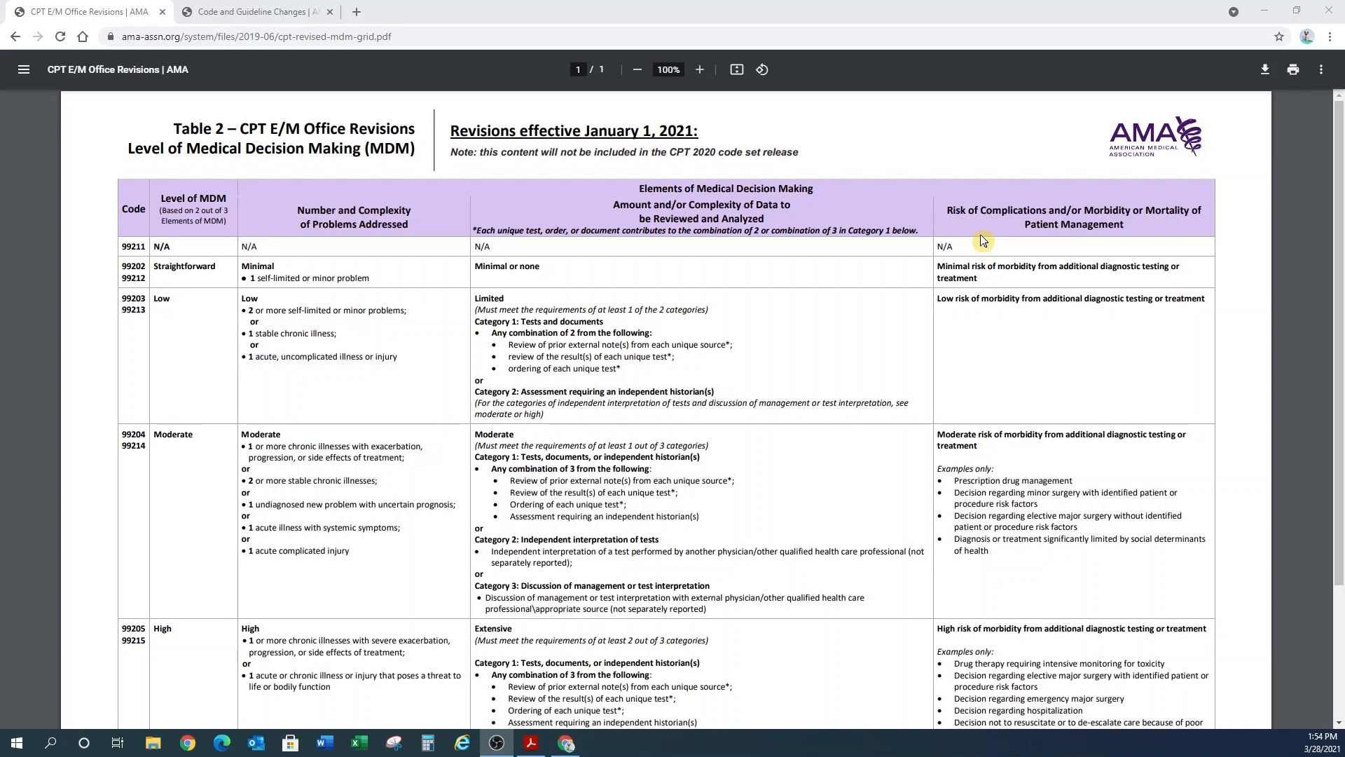
mouse_move(1198, 276)
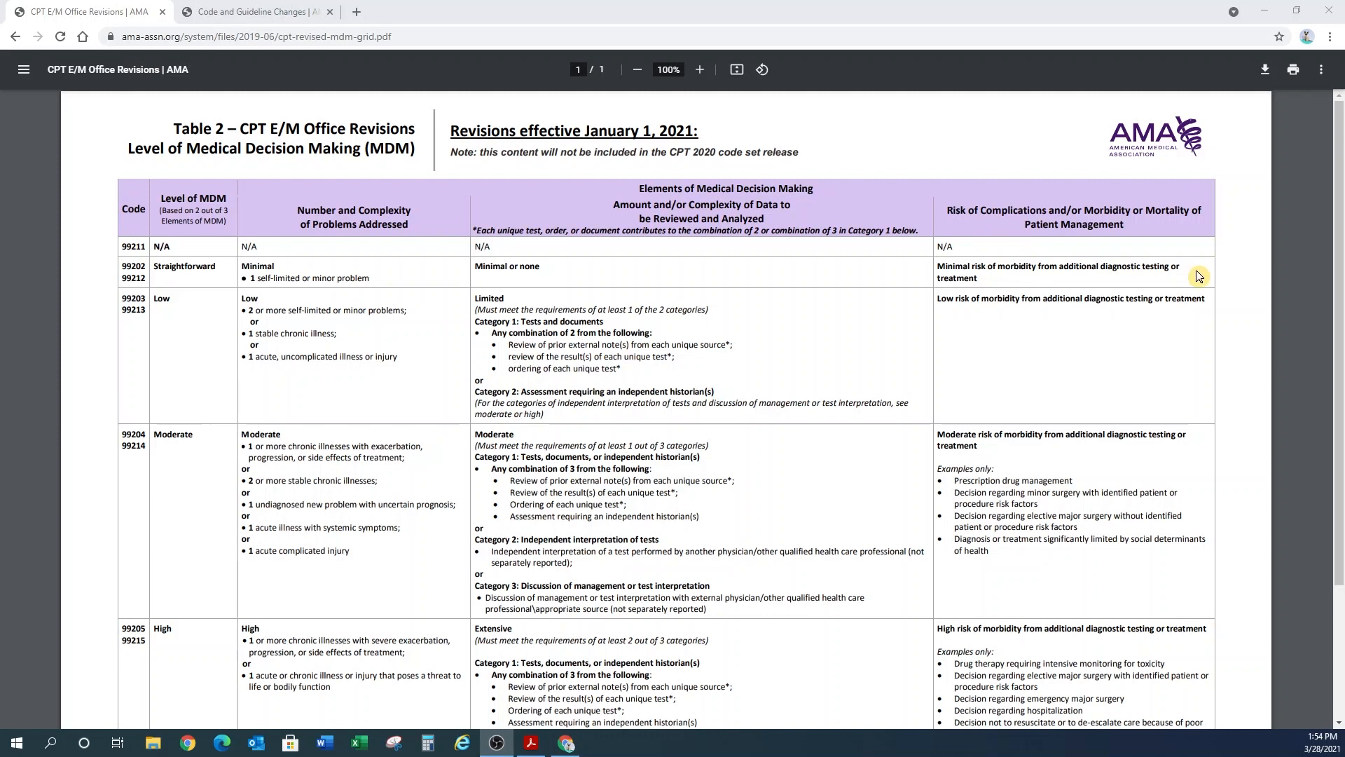
mouse_move(1041, 344)
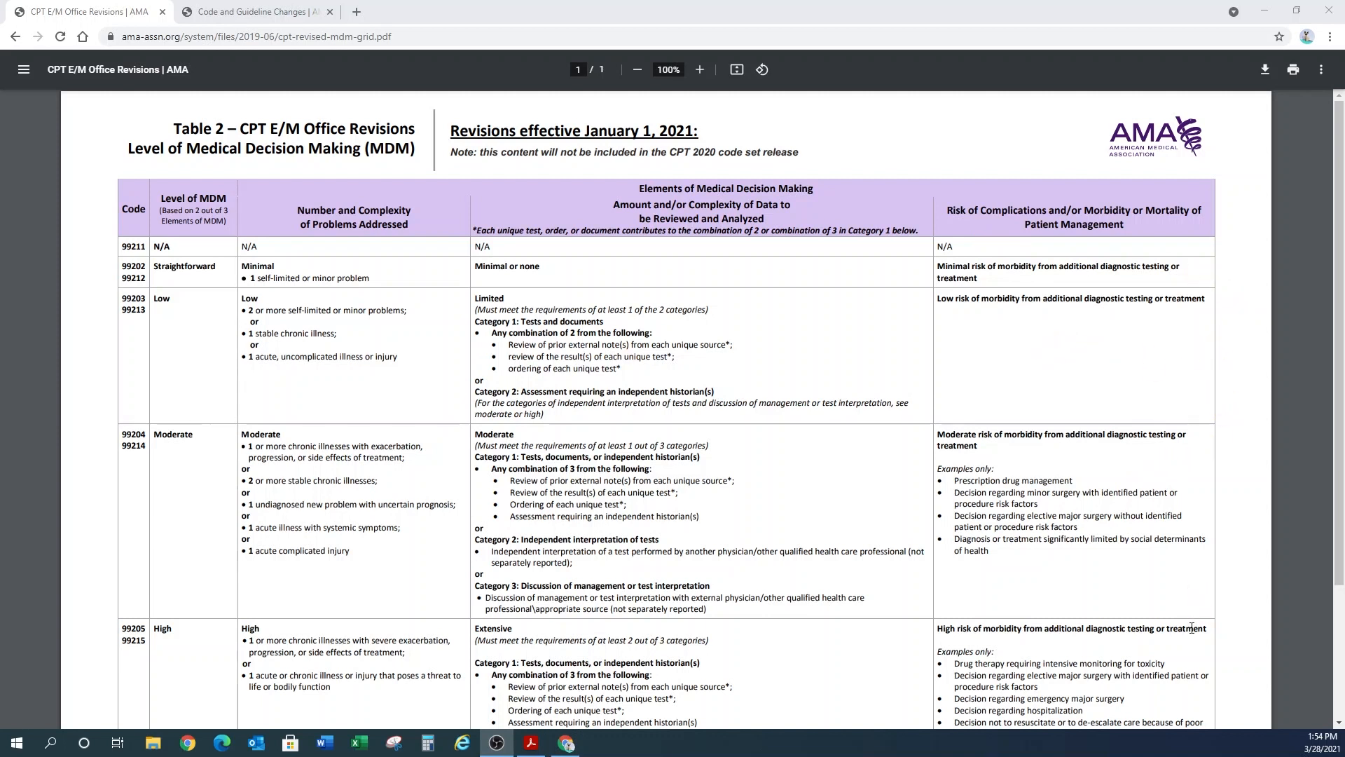
mouse_move(1179, 547)
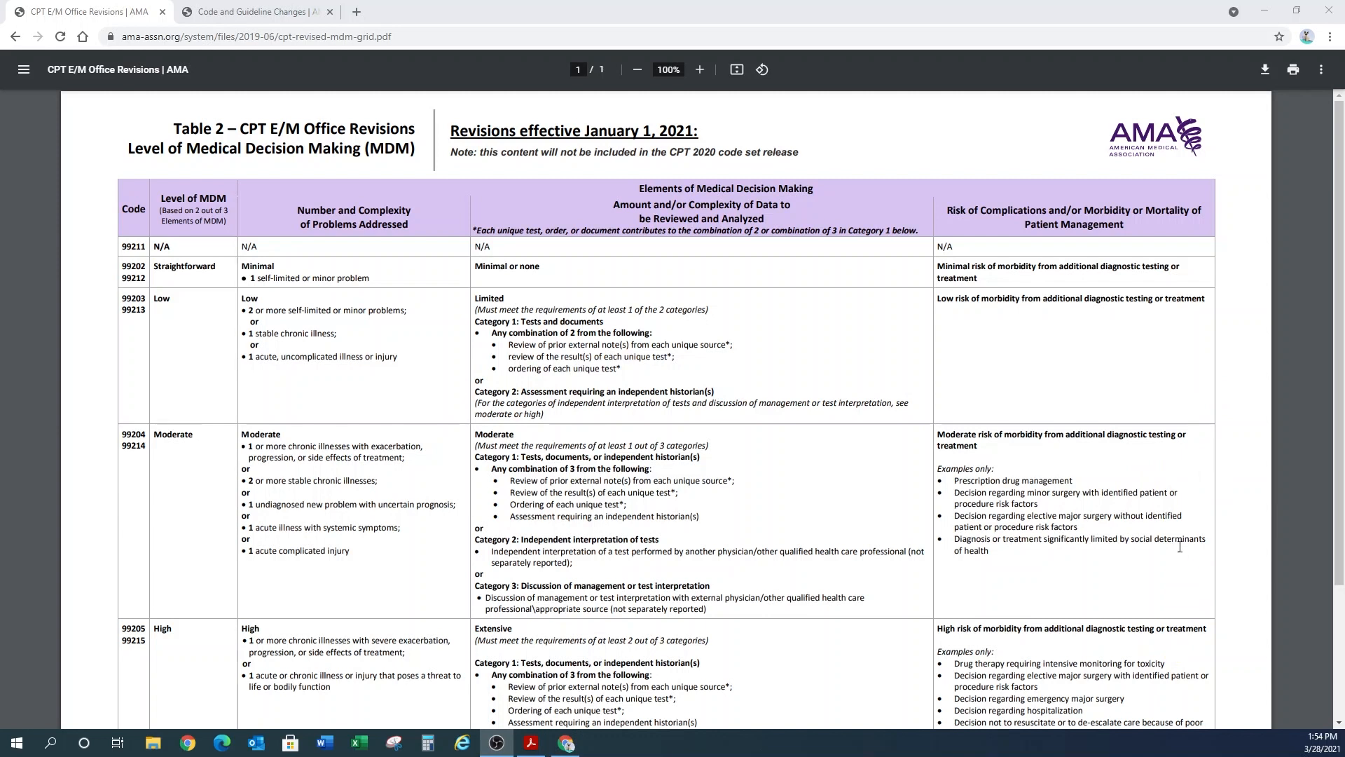
mouse_move(1011, 357)
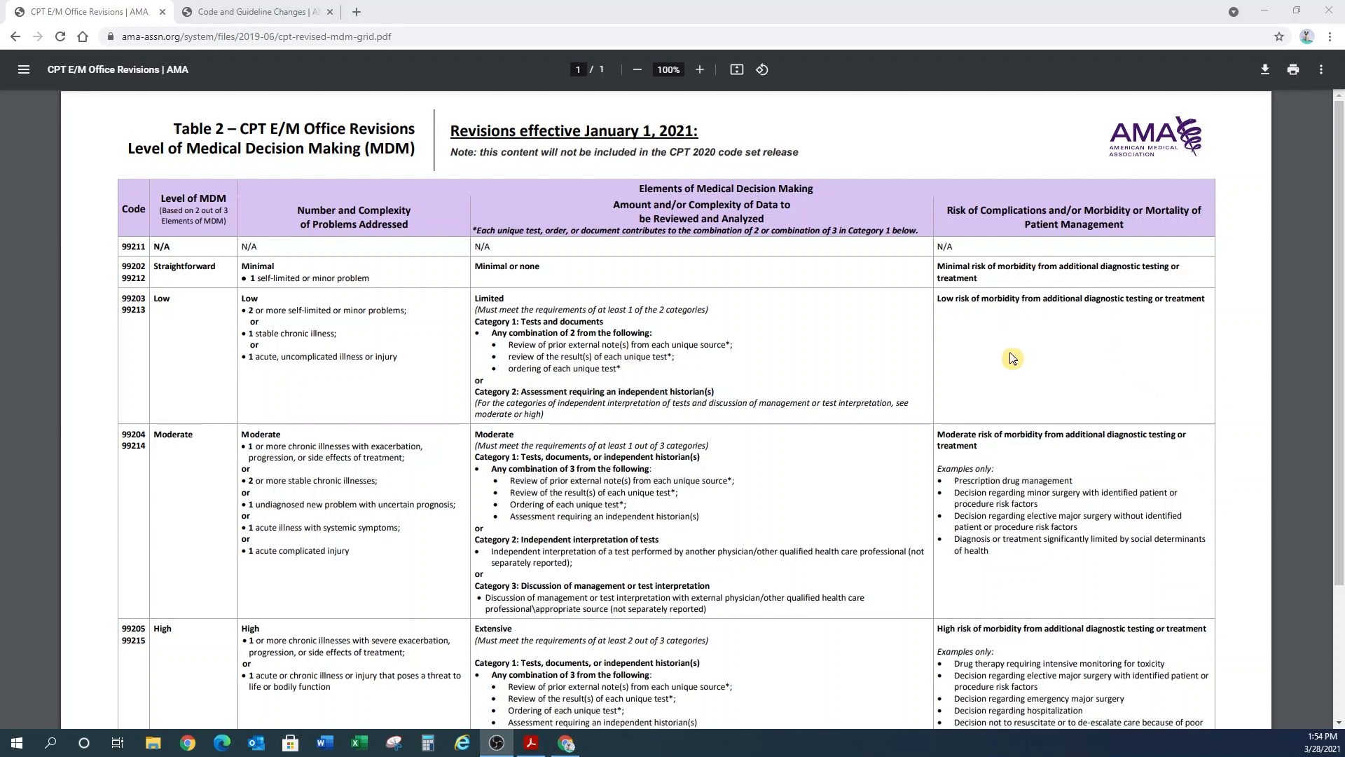
mouse_move(1076, 375)
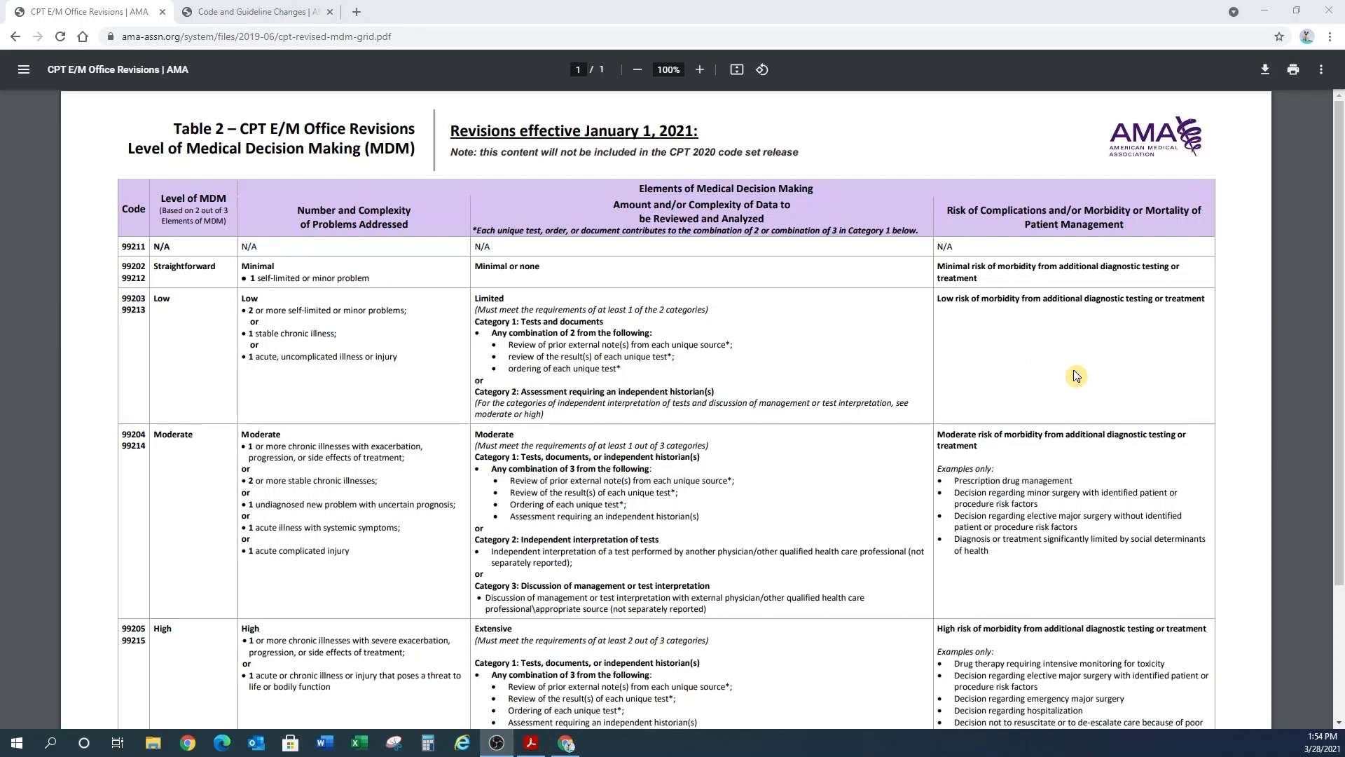
mouse_move(1049, 381)
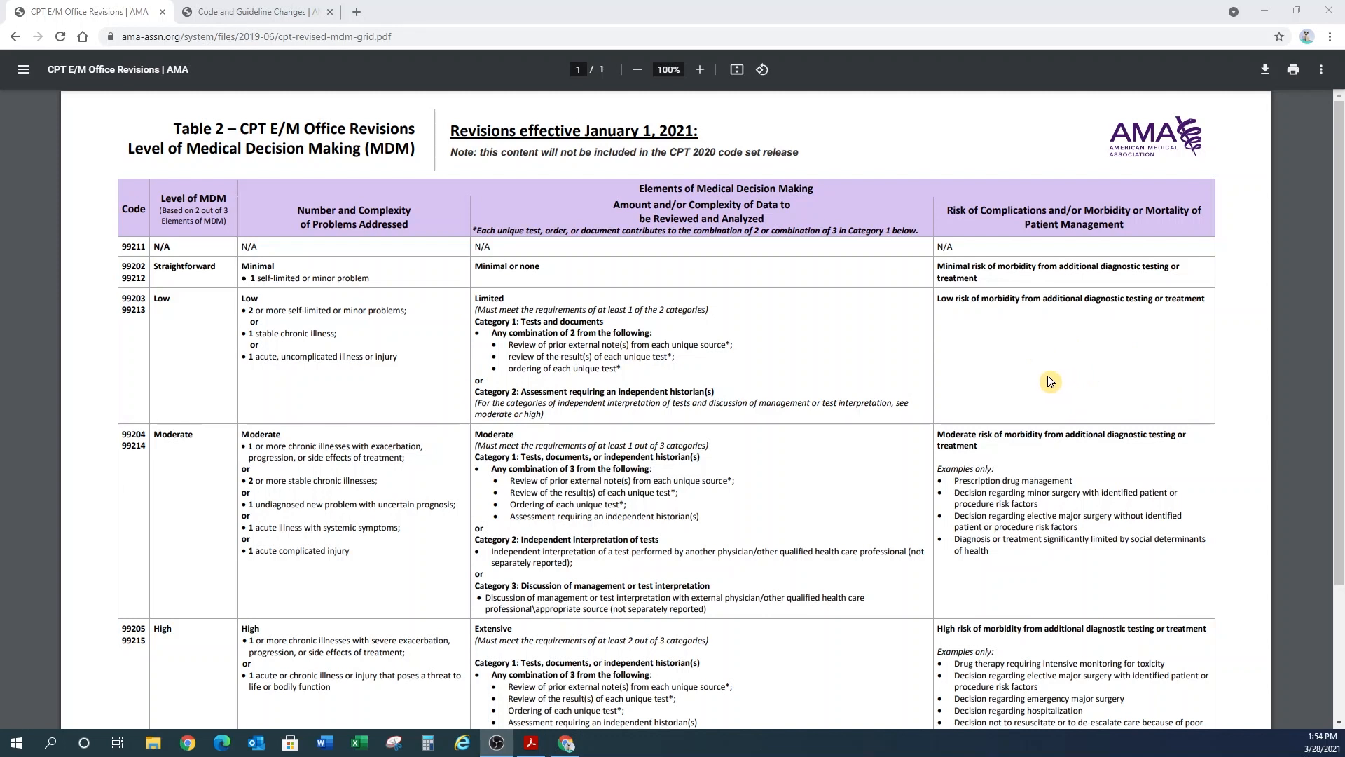
mouse_move(300, 250)
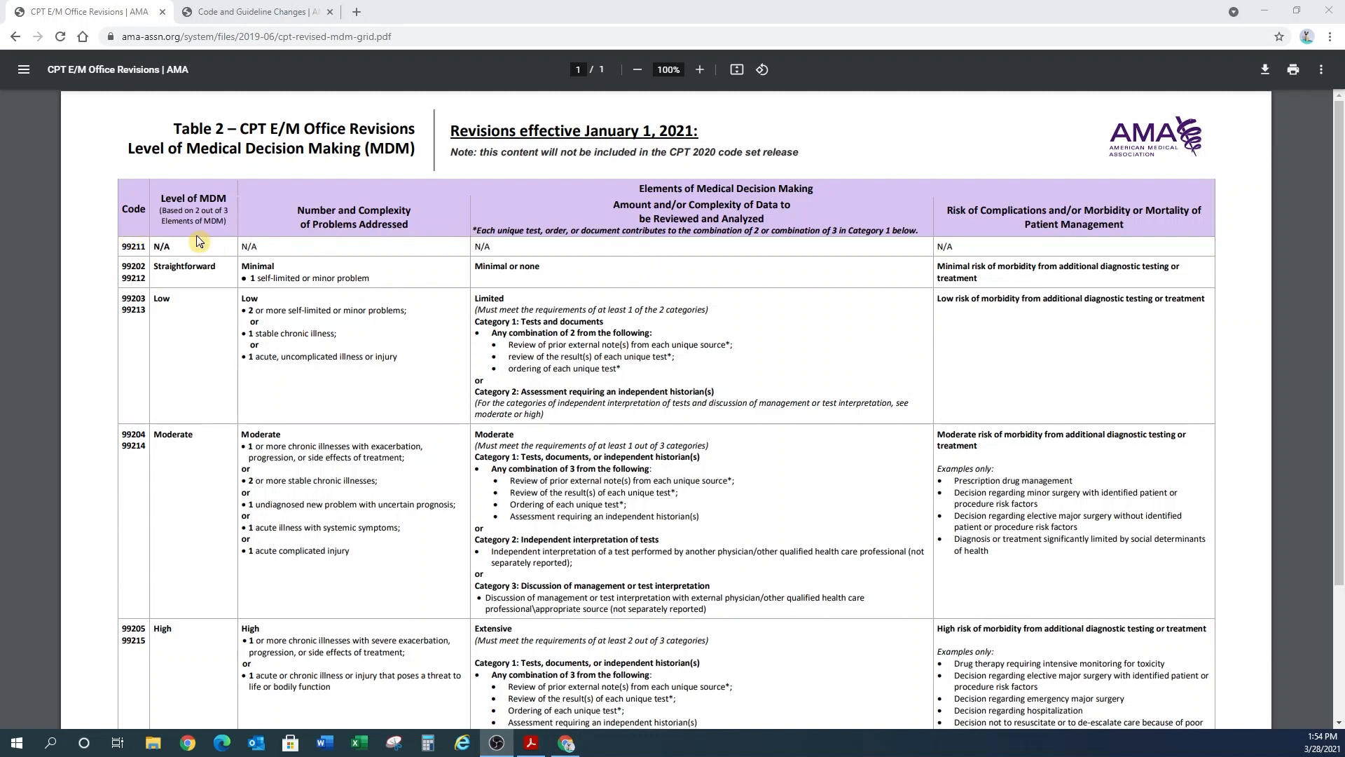
mouse_move(786, 355)
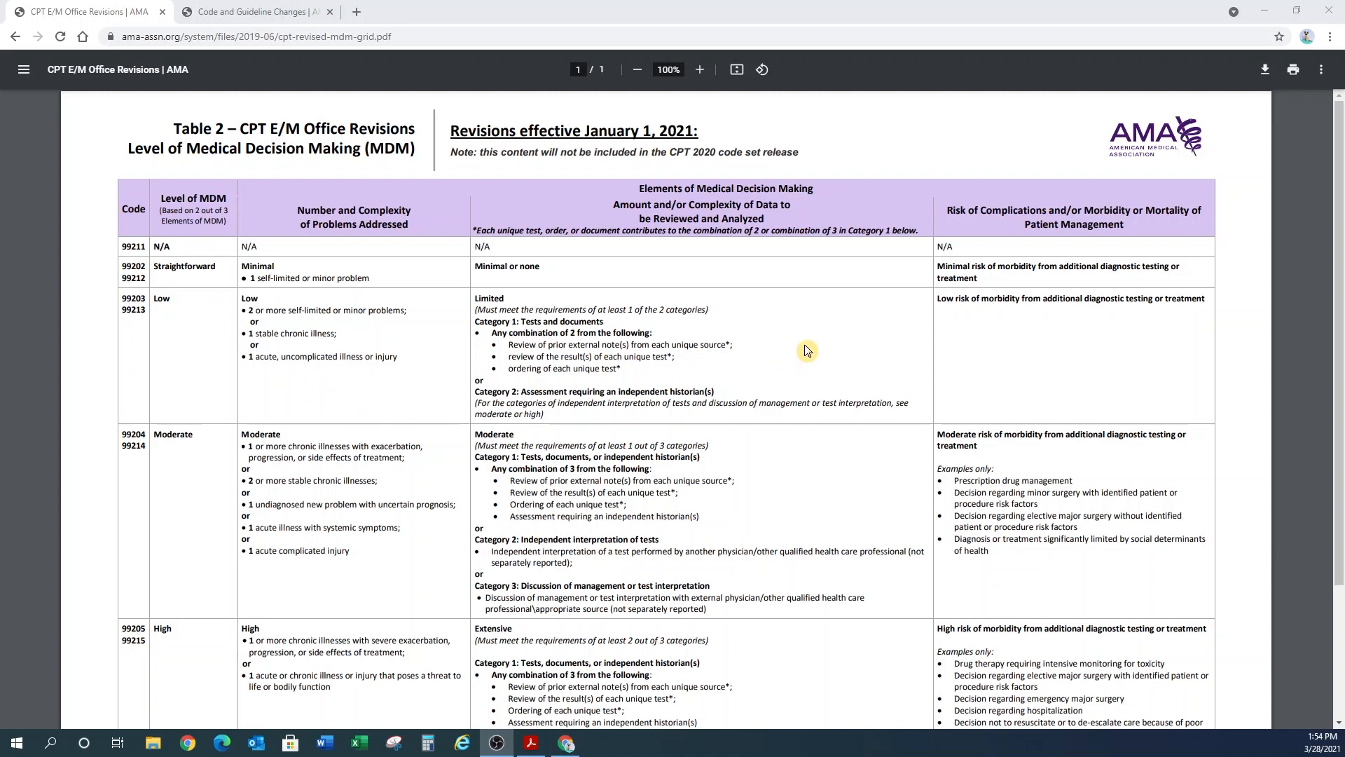
mouse_move(747, 304)
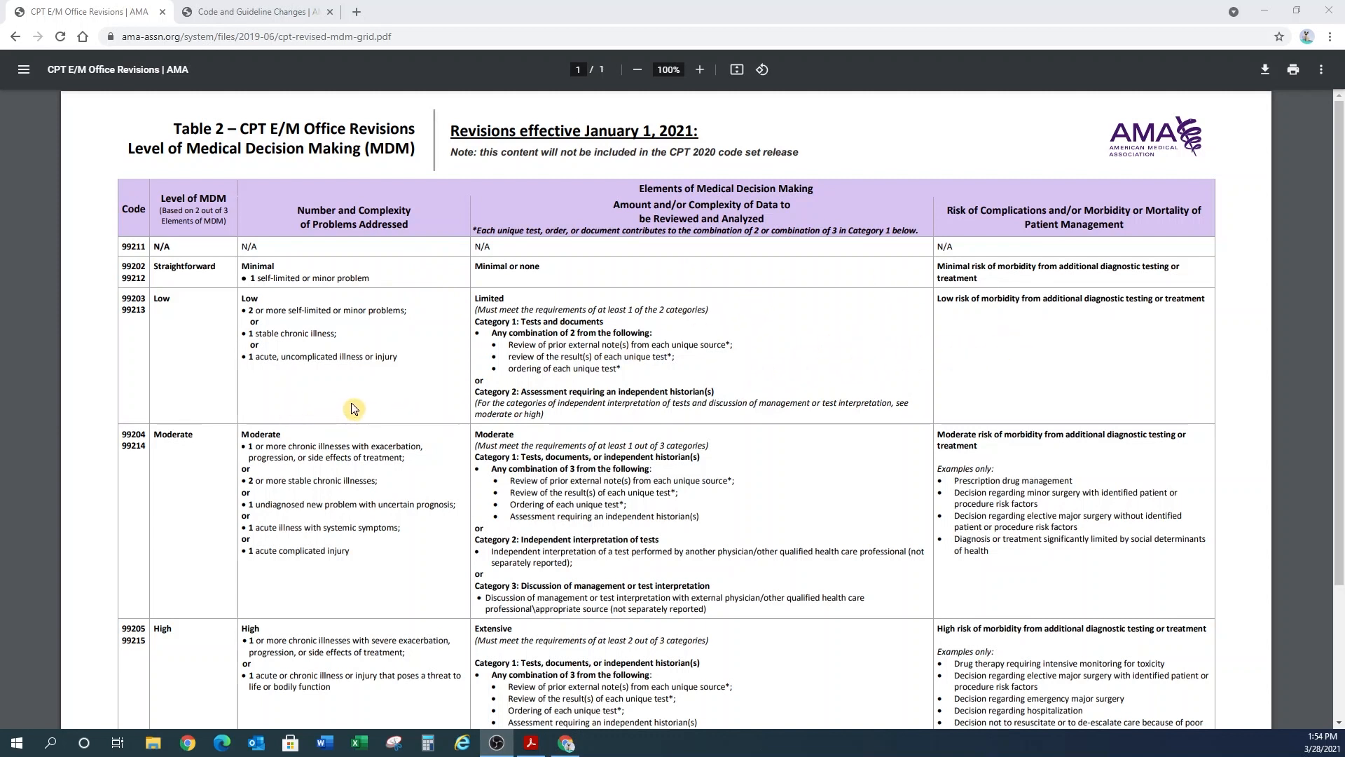
mouse_move(304, 379)
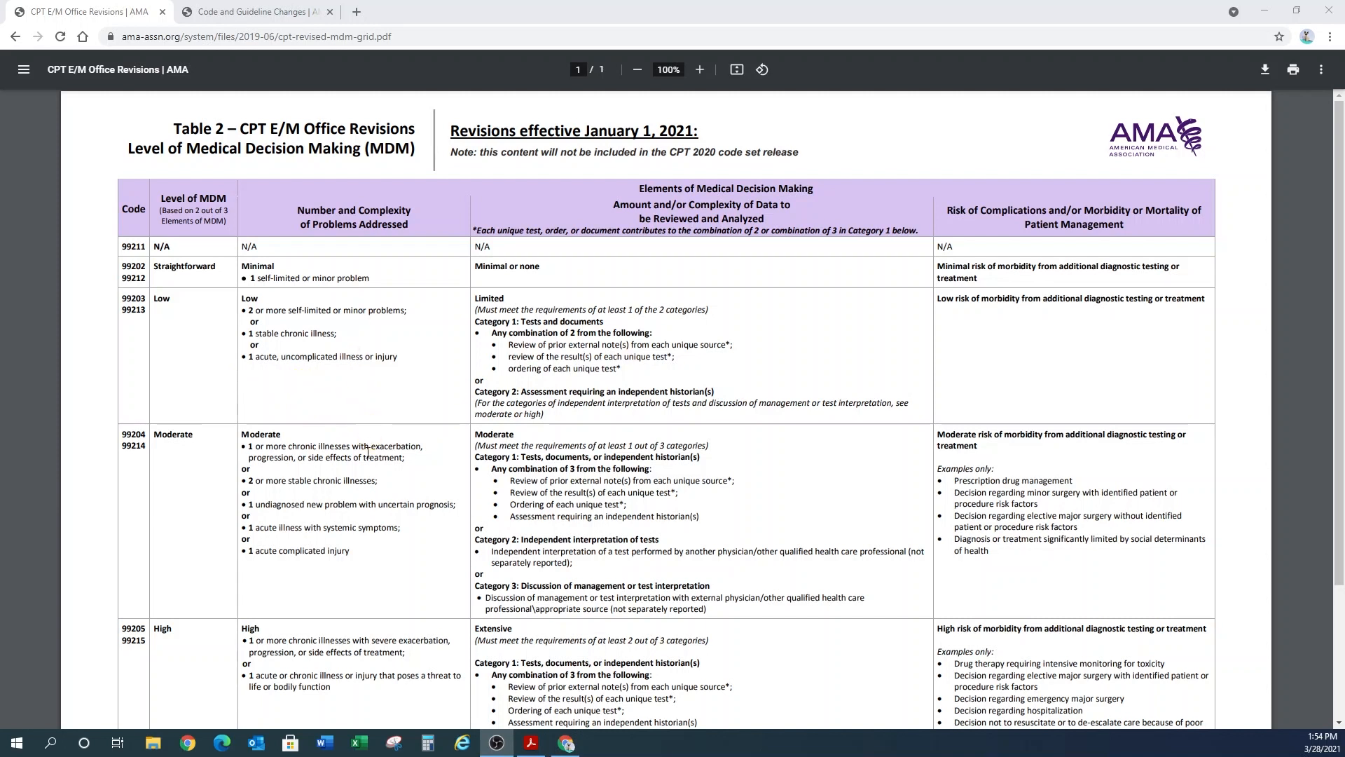
mouse_move(134, 498)
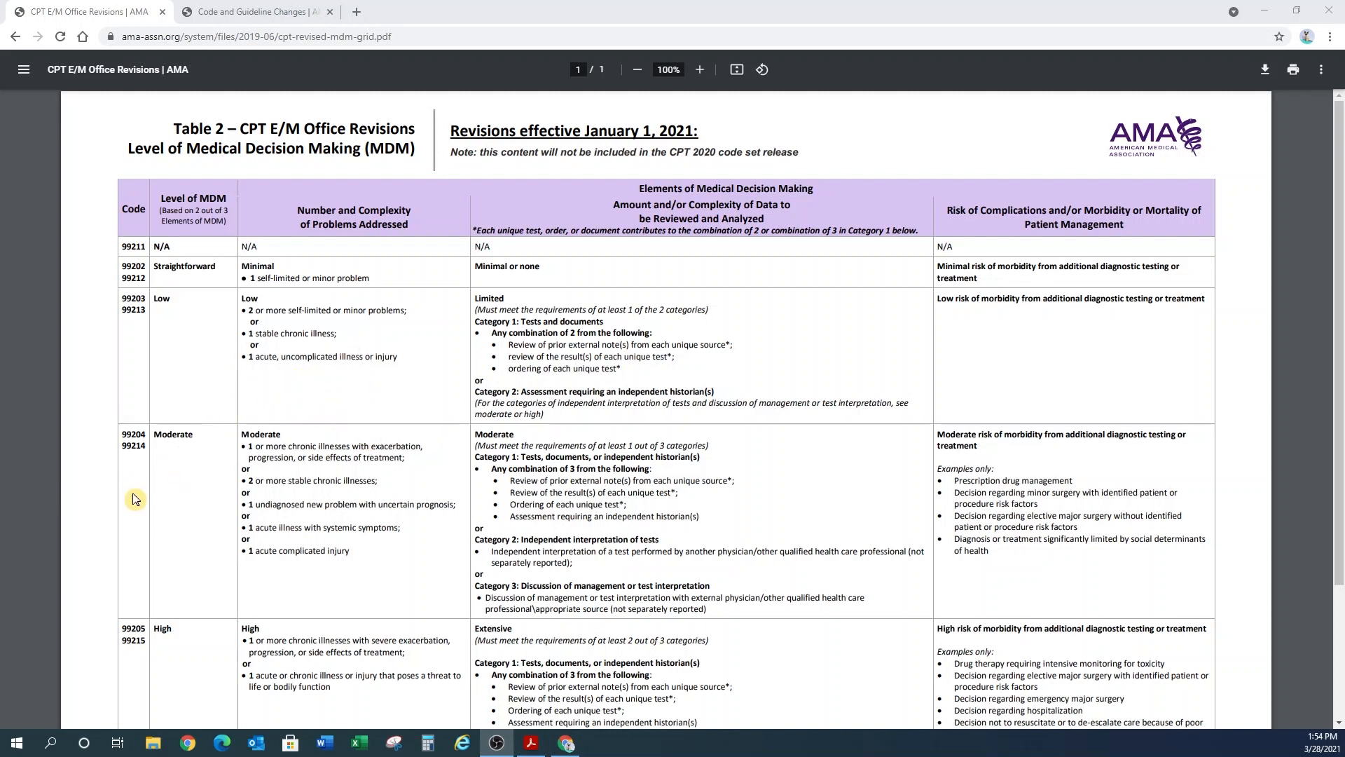
mouse_move(361, 393)
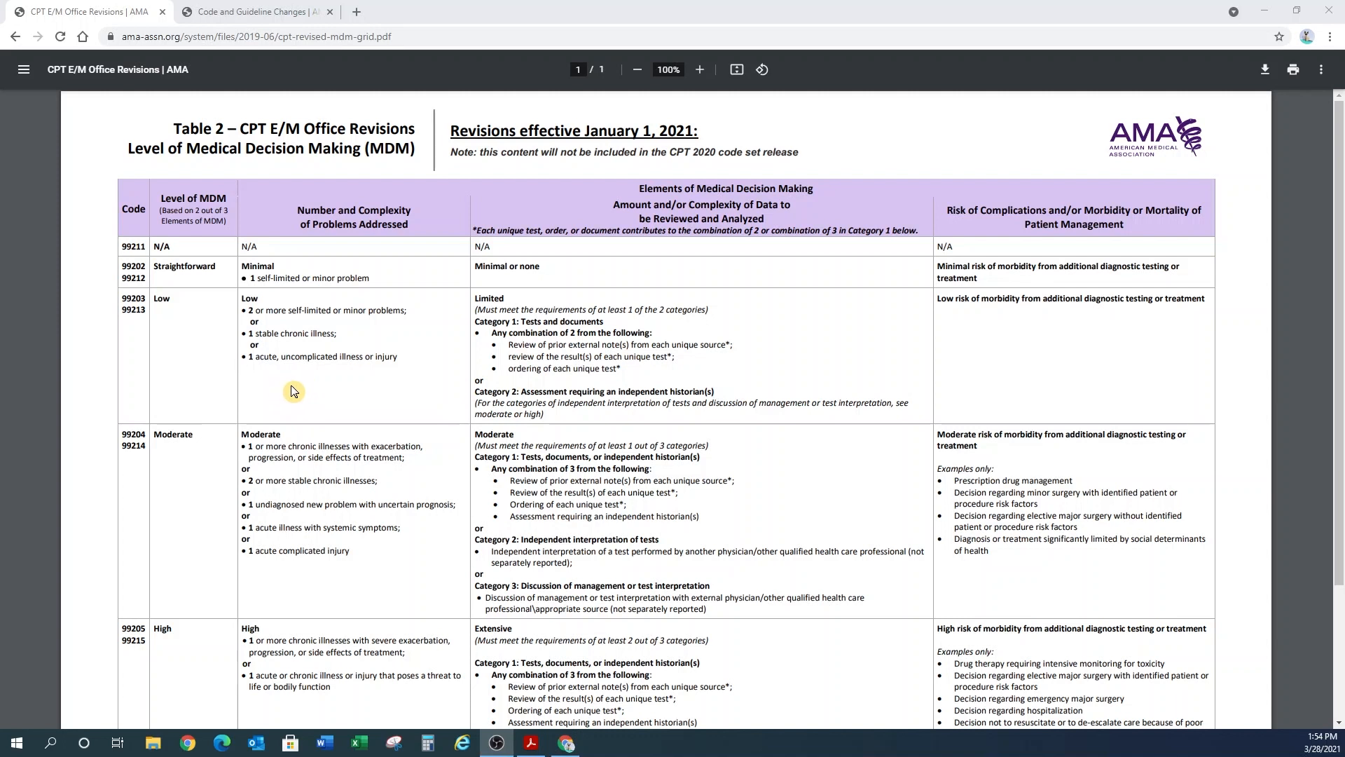
mouse_move(290, 393)
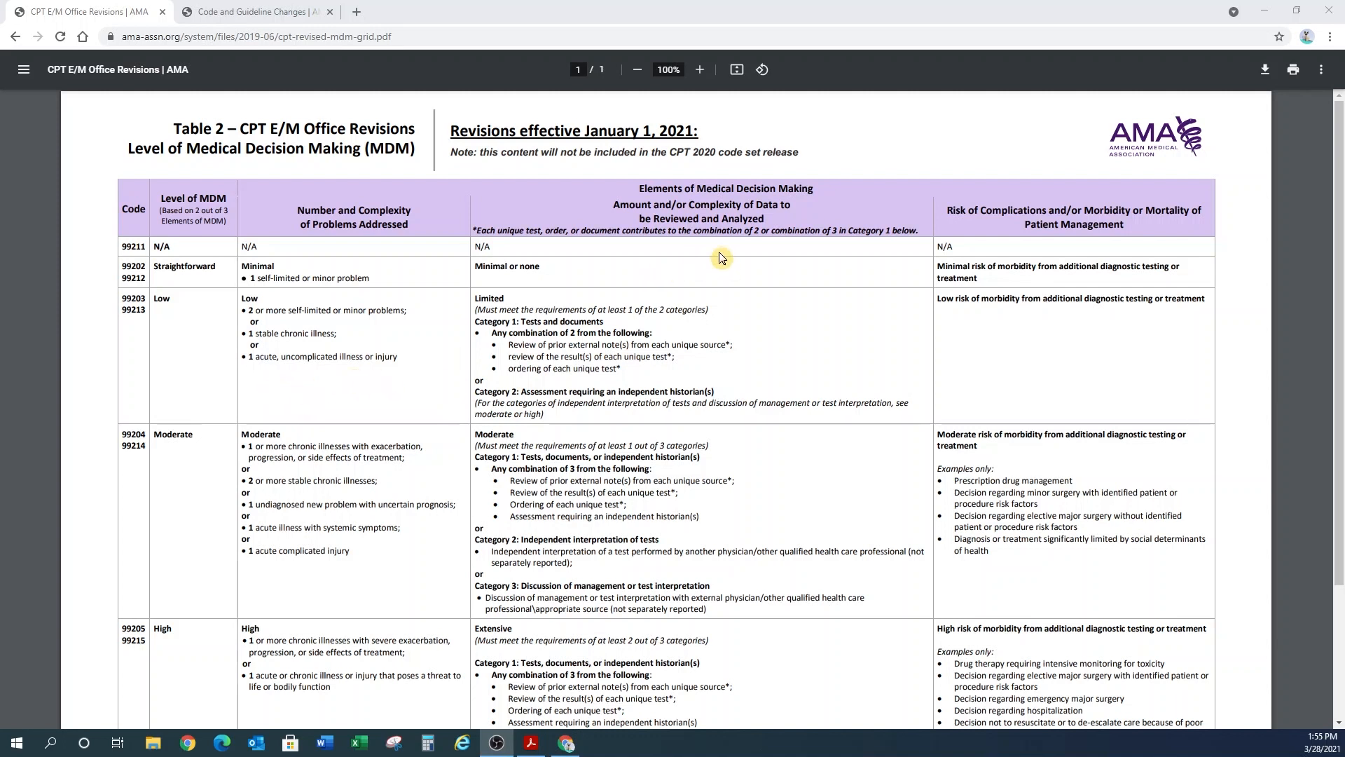
mouse_move(796, 497)
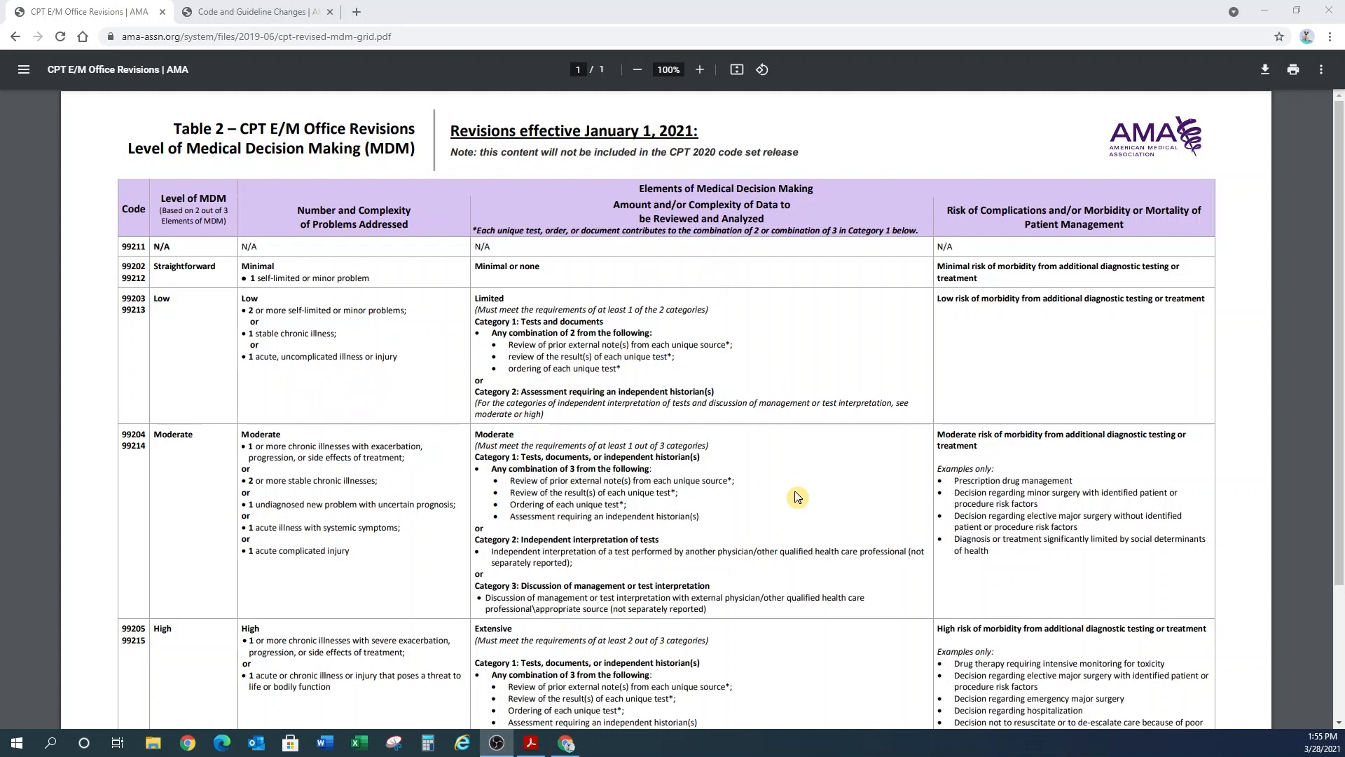
mouse_move(873, 463)
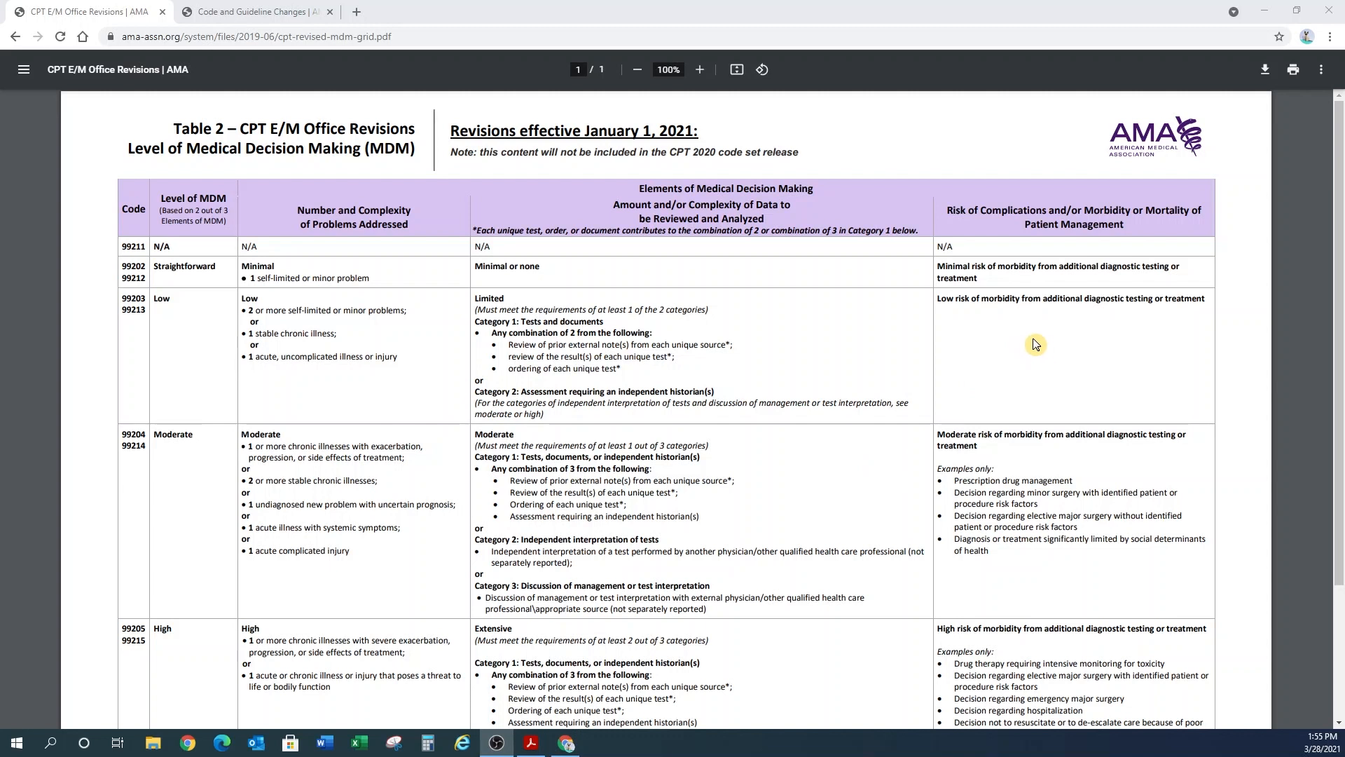
mouse_move(1017, 353)
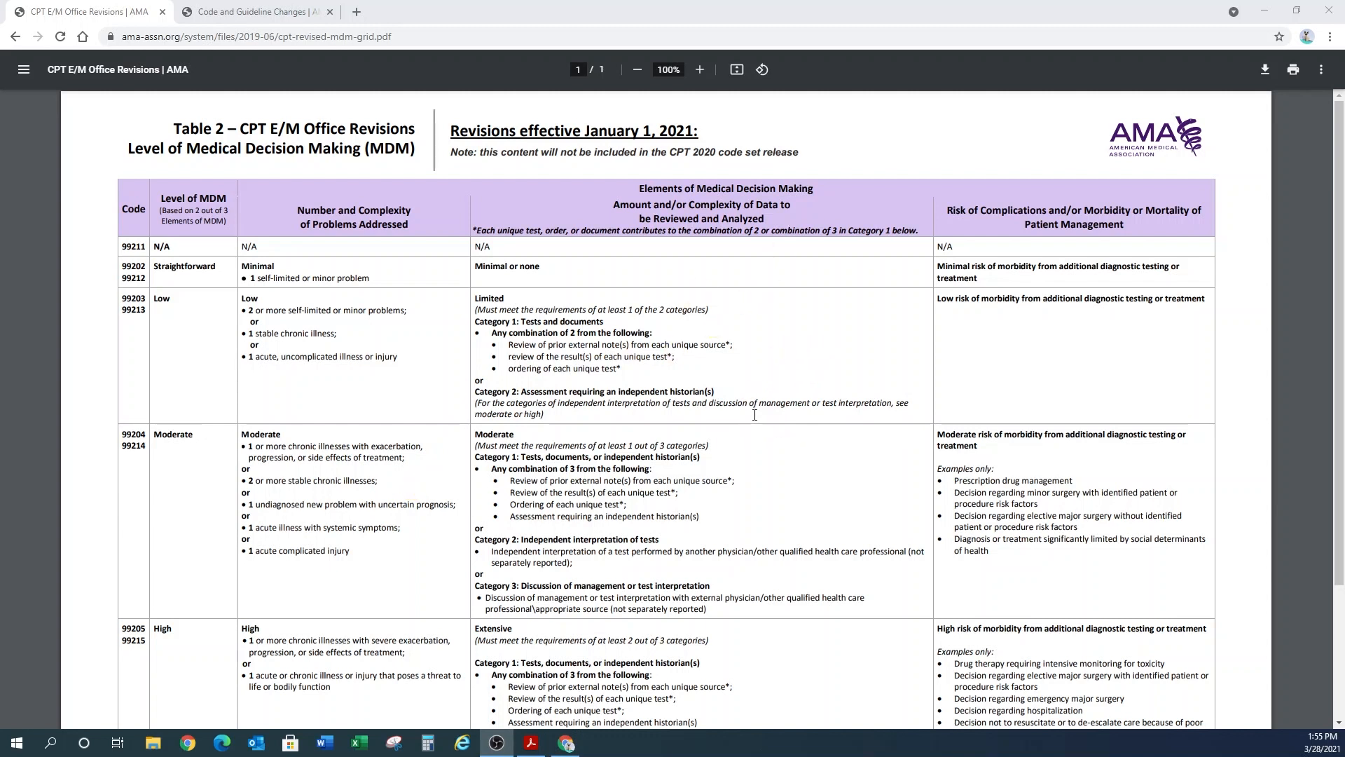
mouse_move(862, 412)
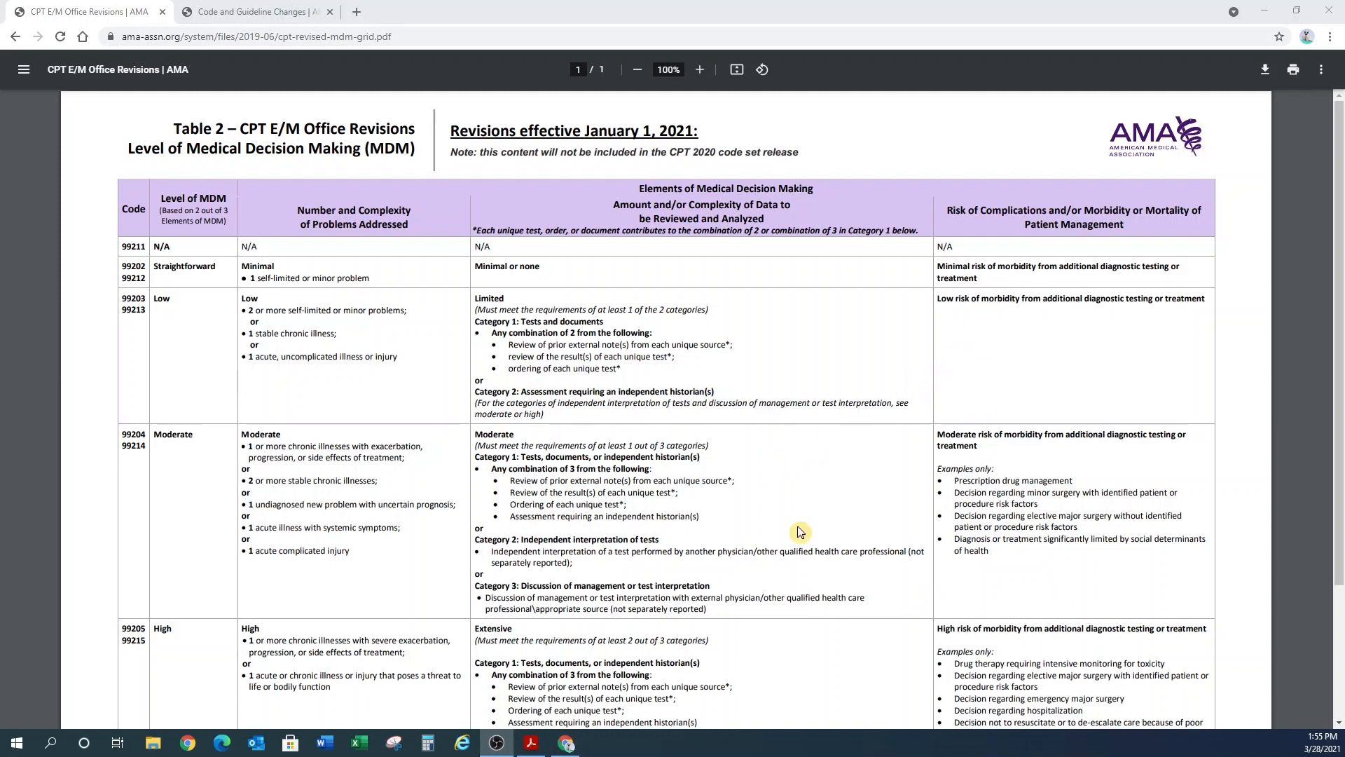
mouse_move(194, 468)
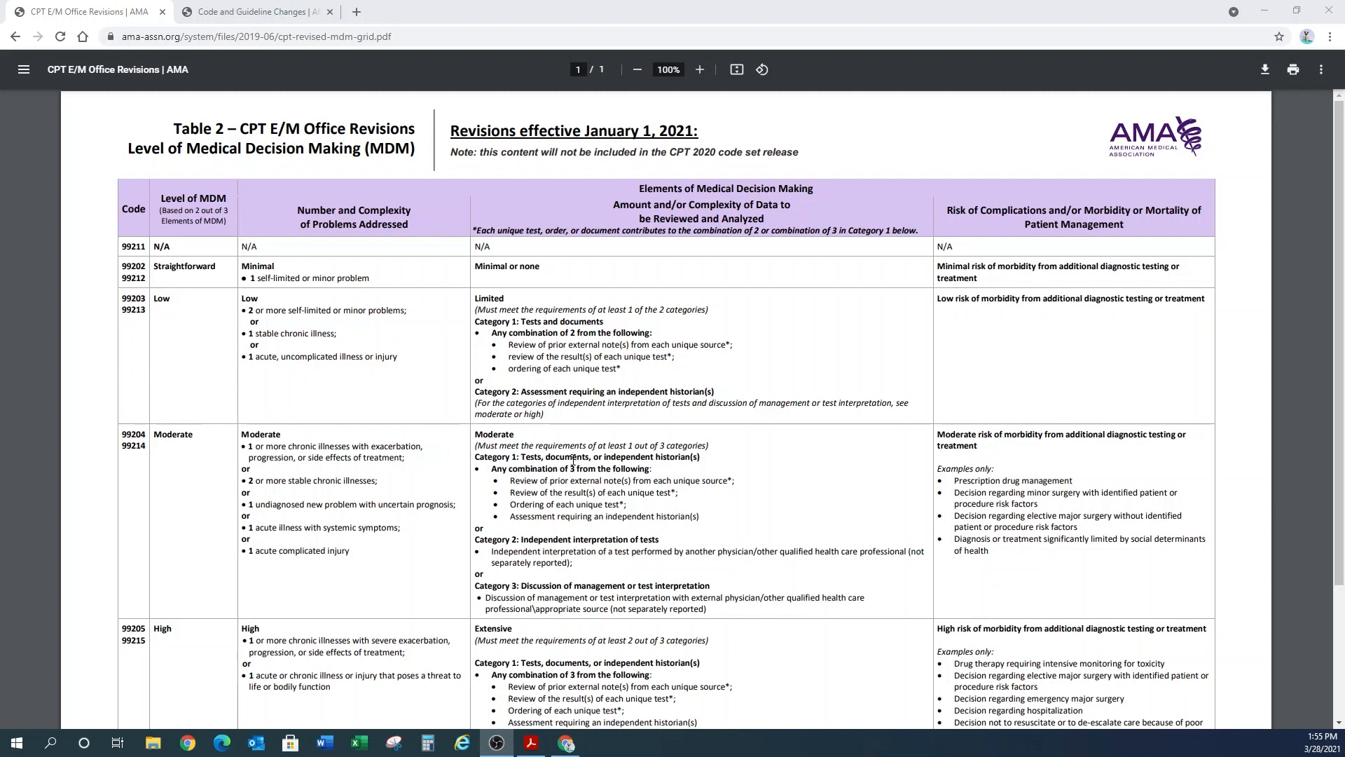
mouse_move(745, 447)
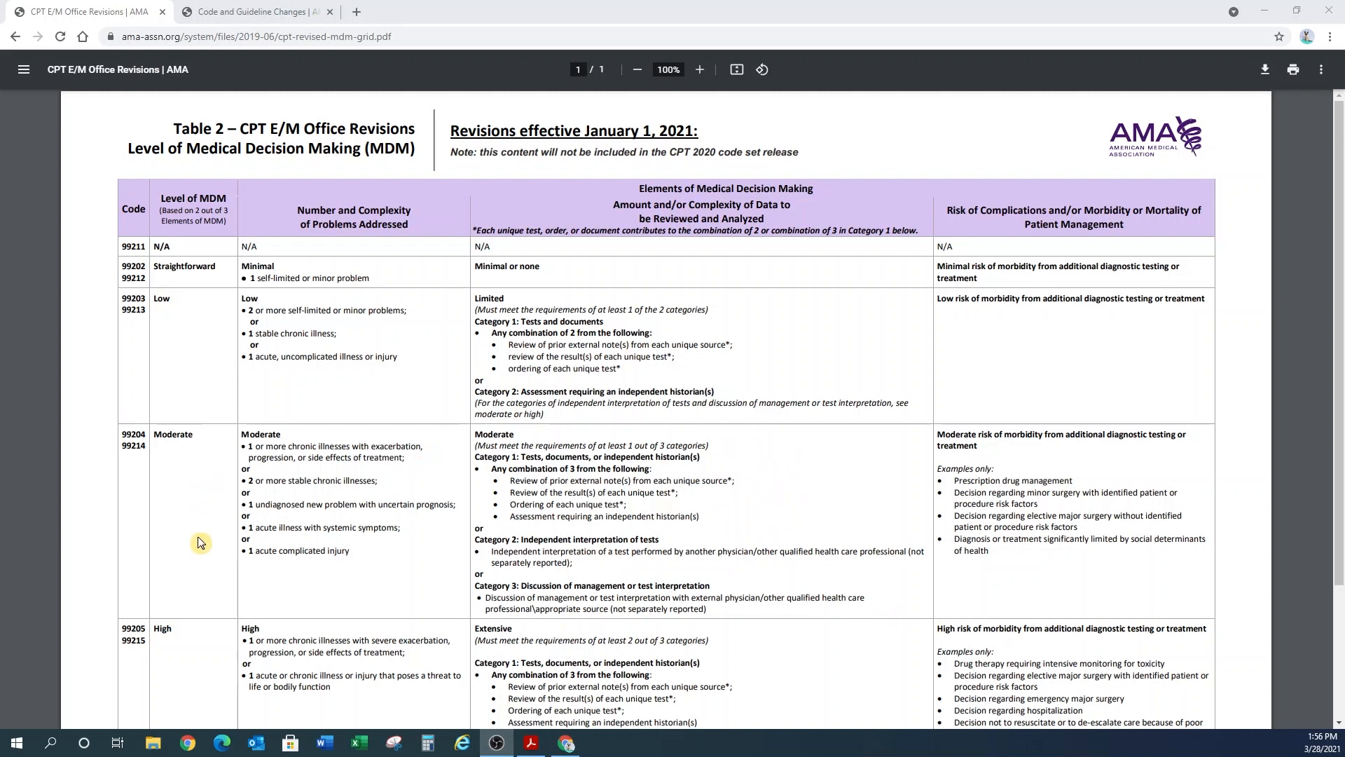
mouse_move(1075, 663)
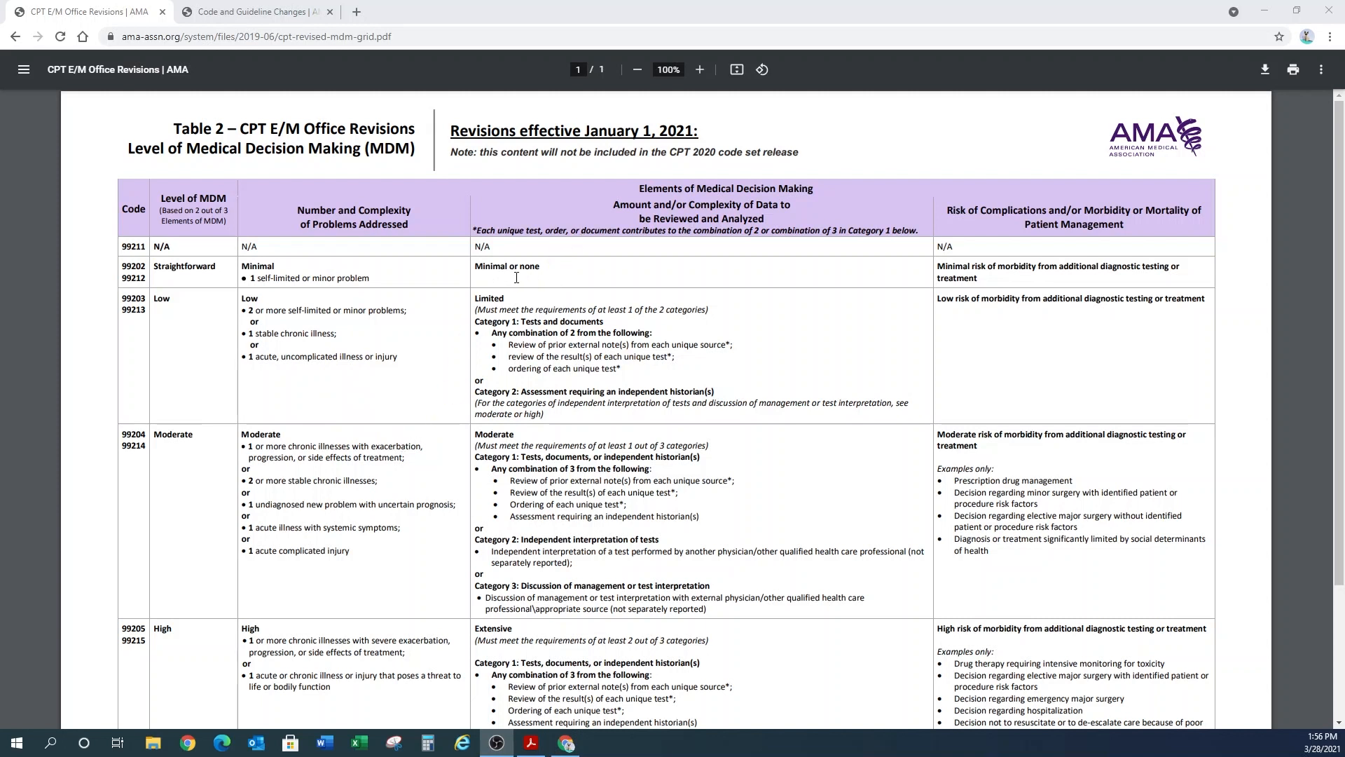
mouse_move(601, 283)
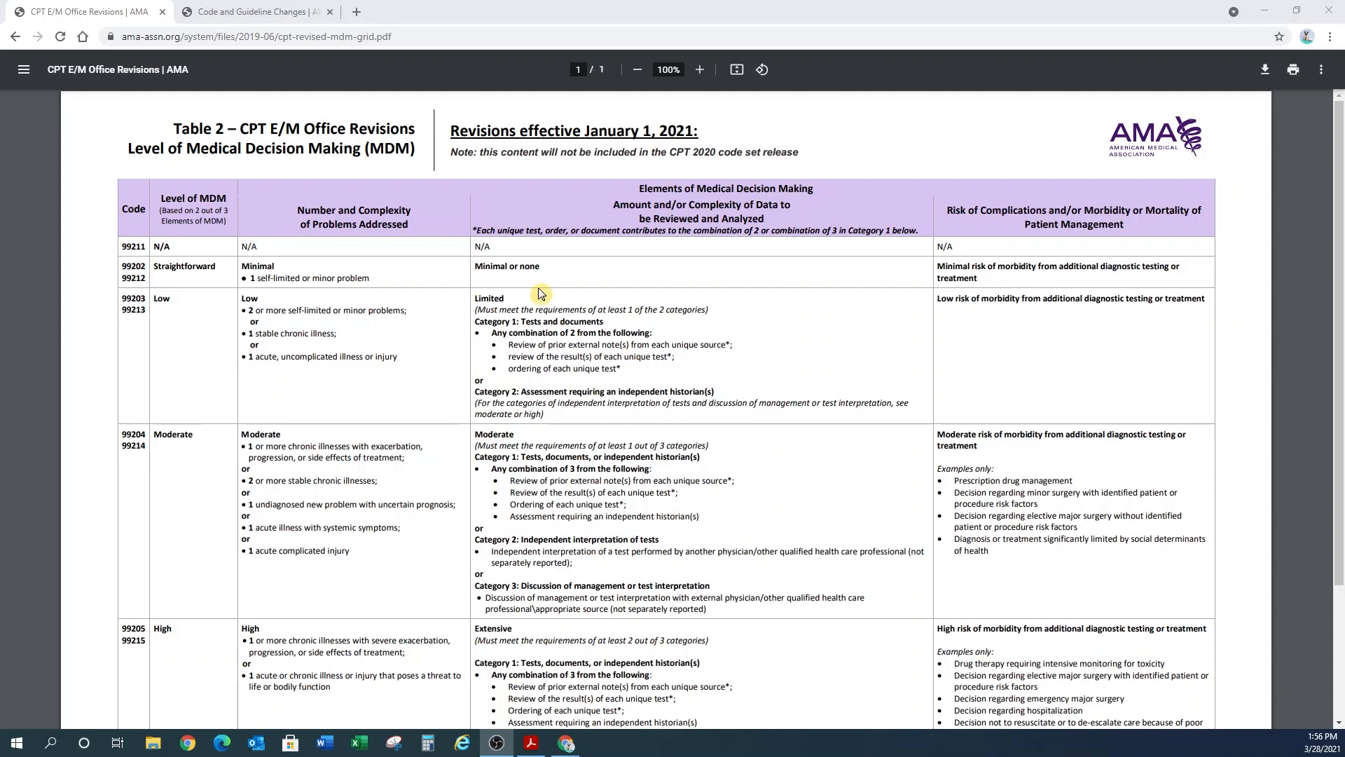
mouse_move(560, 276)
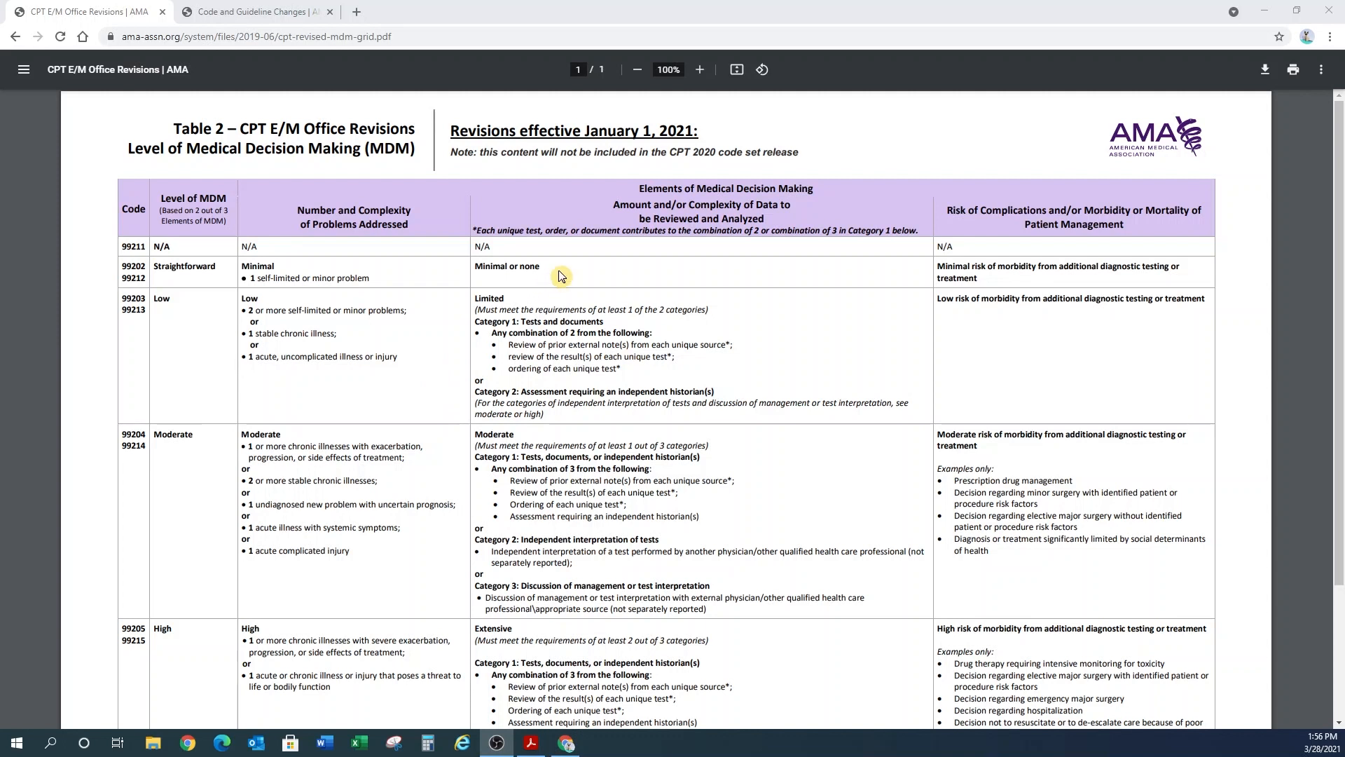
mouse_move(808, 300)
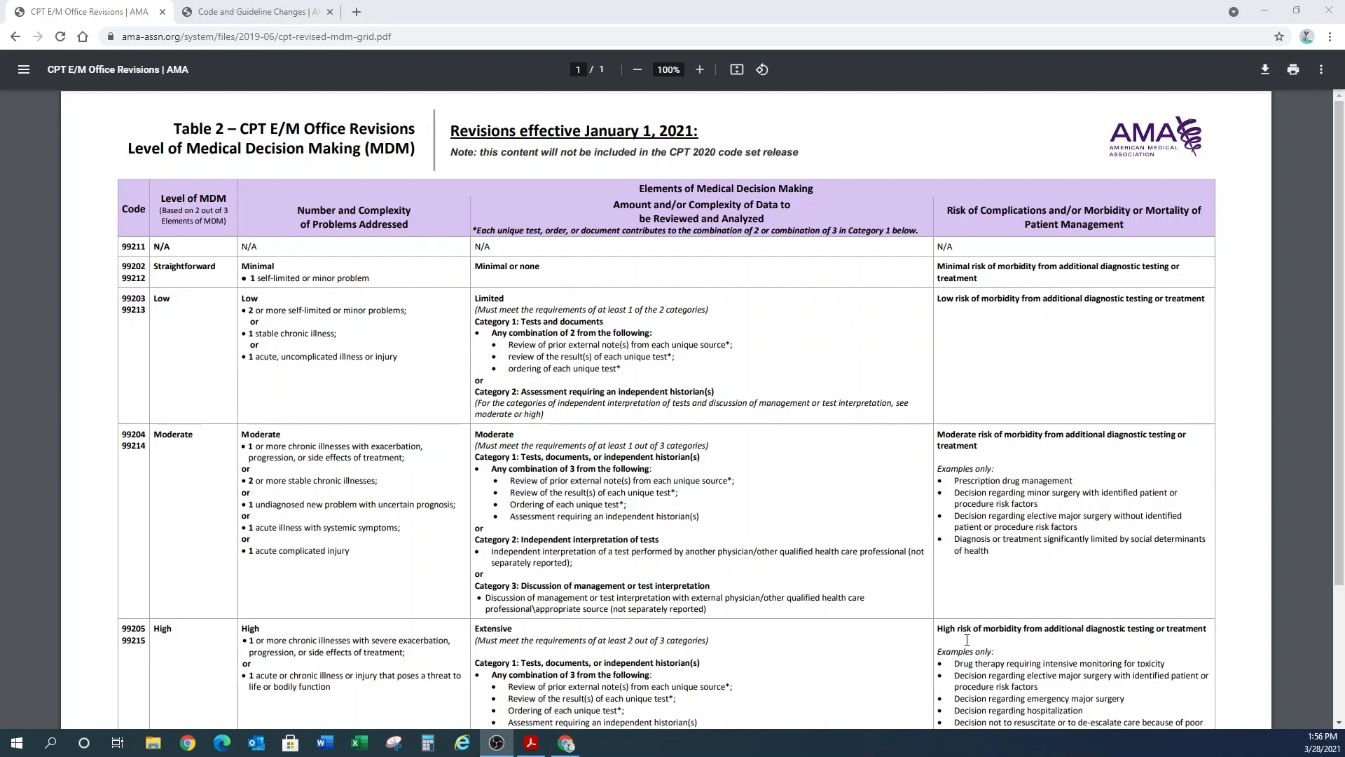
mouse_move(181, 422)
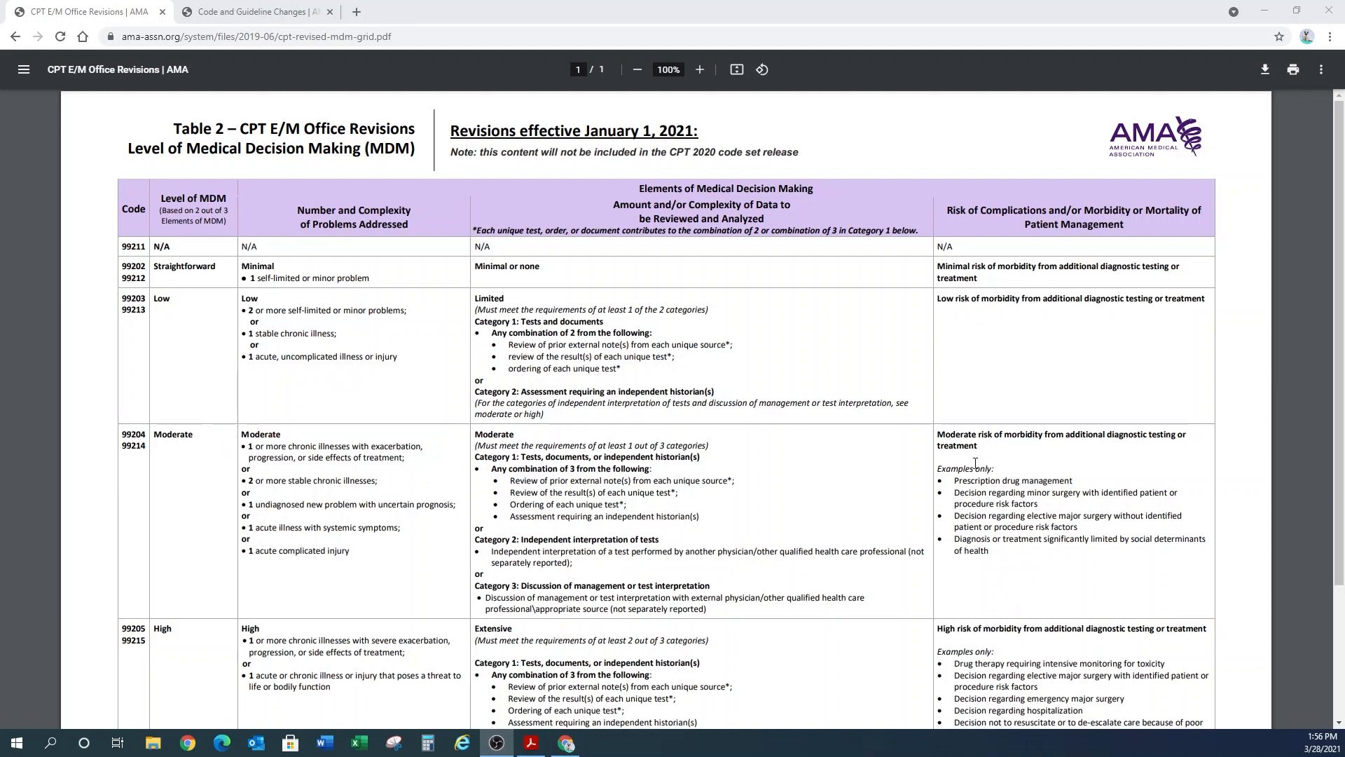
mouse_move(1056, 465)
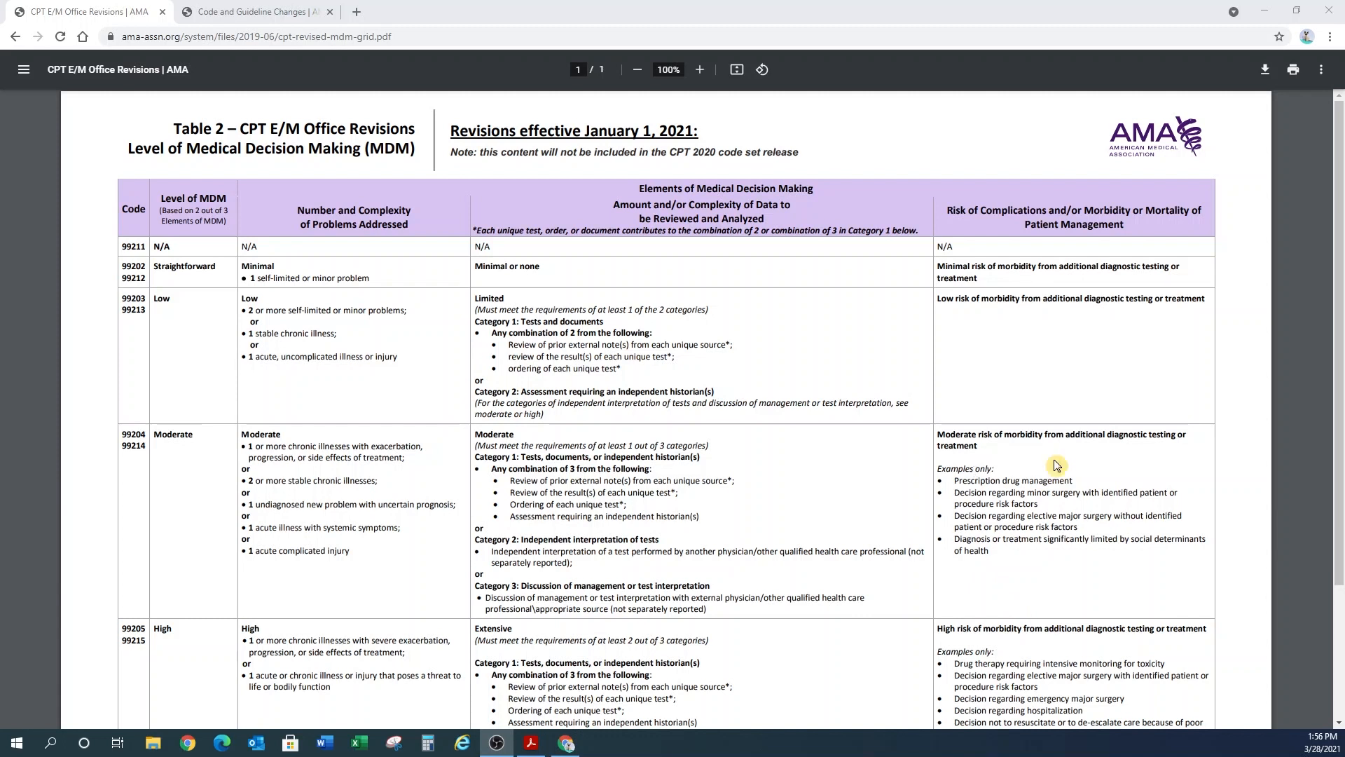
mouse_move(864, 443)
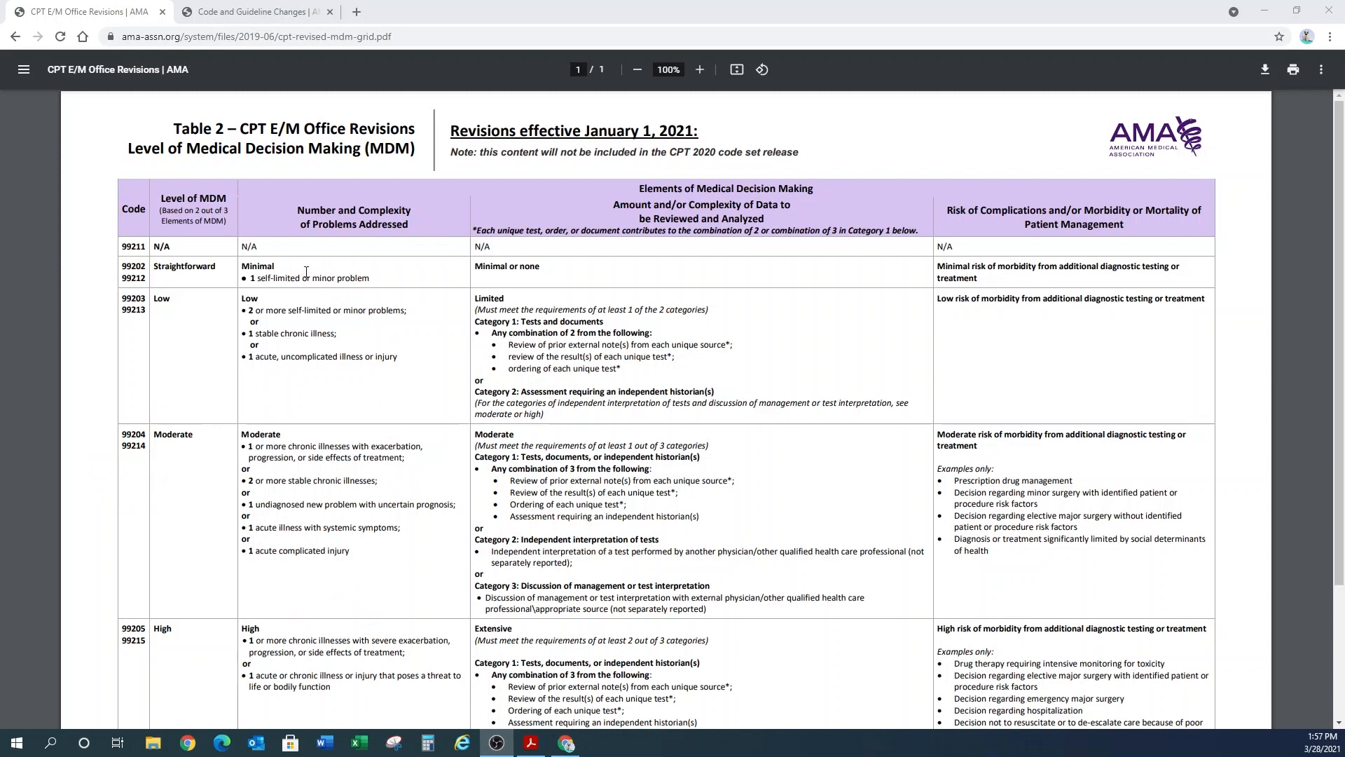
mouse_move(318, 526)
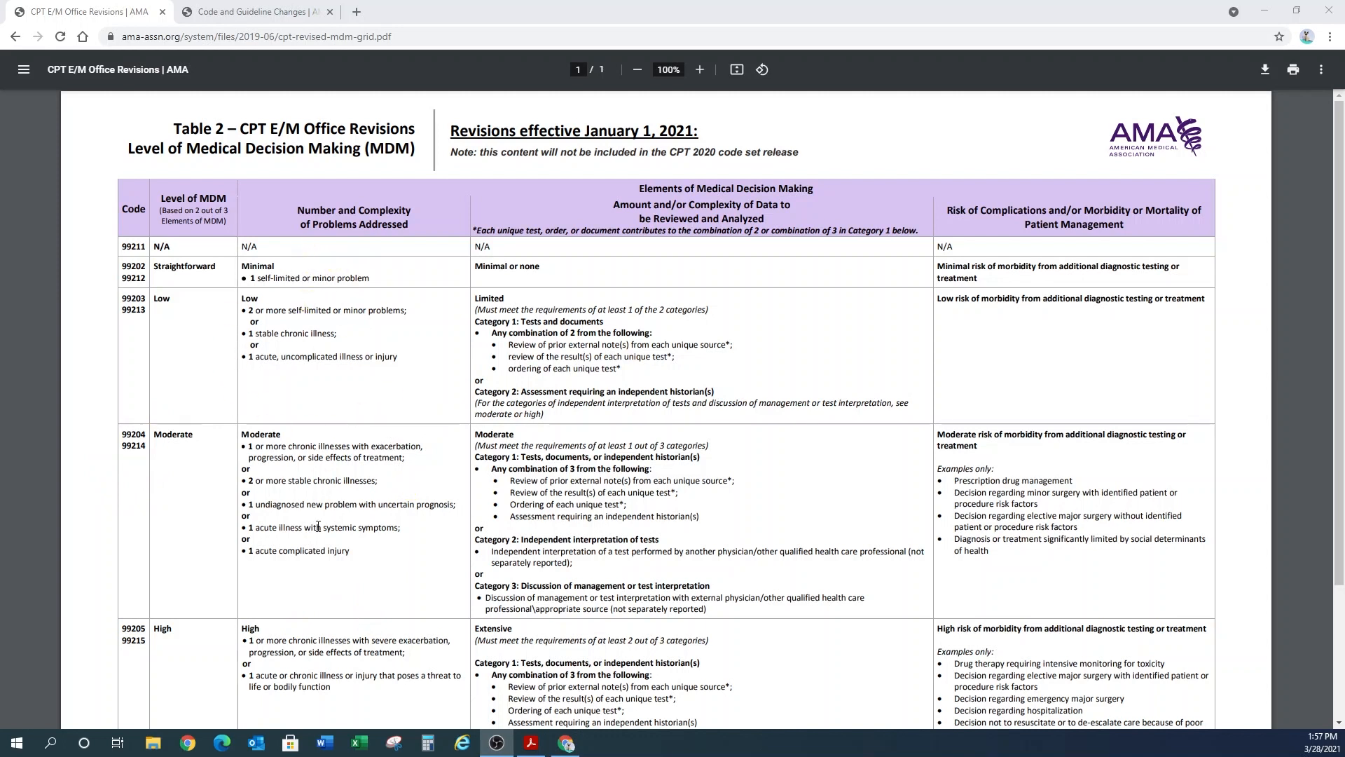
mouse_move(998, 607)
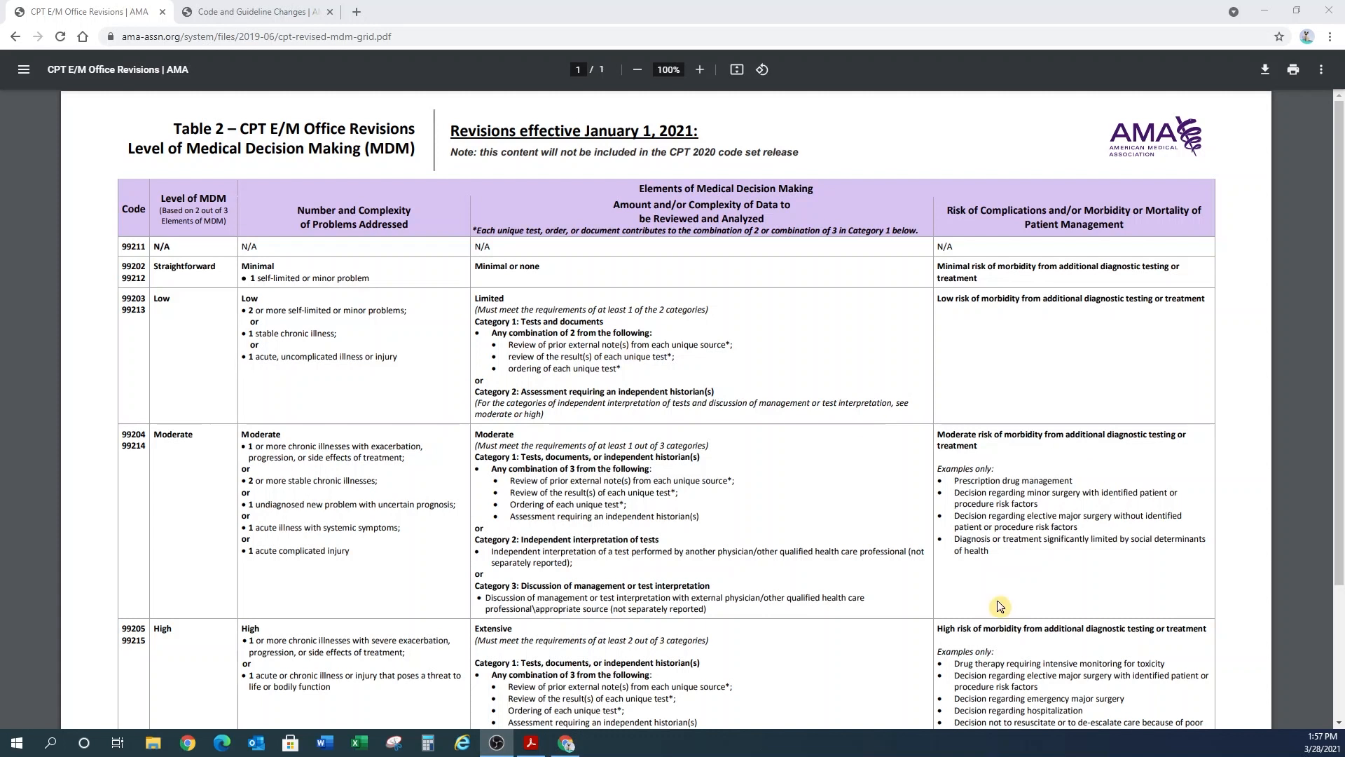
mouse_move(315, 504)
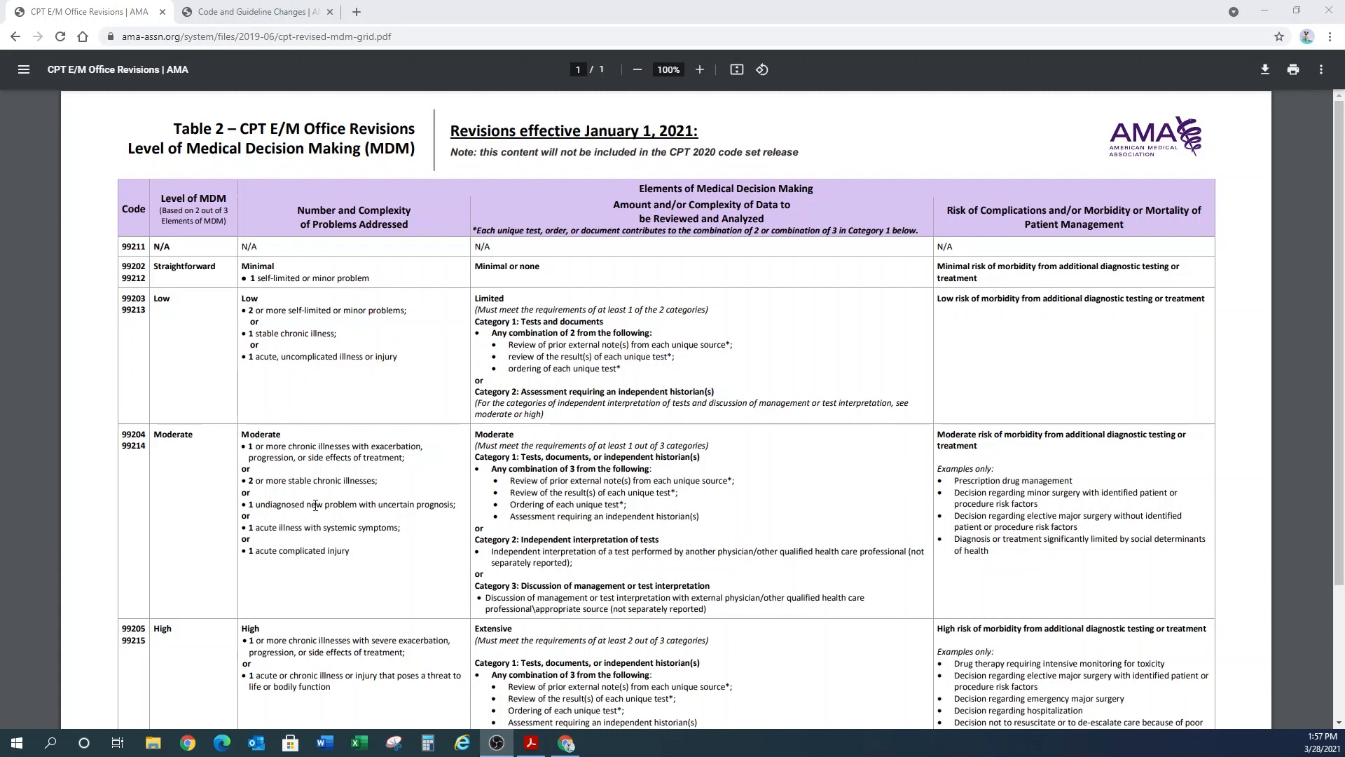